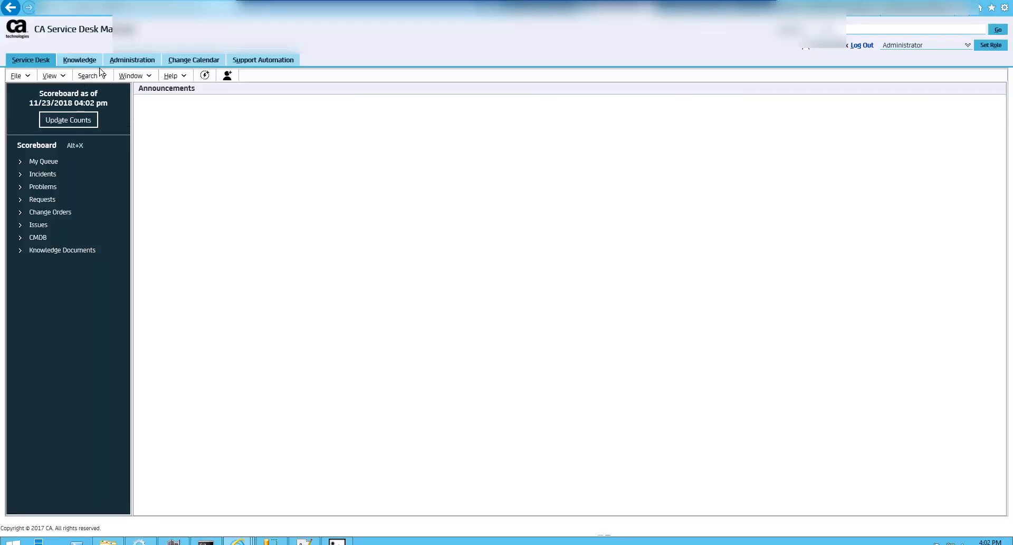
Reach Attribute Alias Search via Administration > Service Desk > Application Data > Codes
left_click(132, 59)
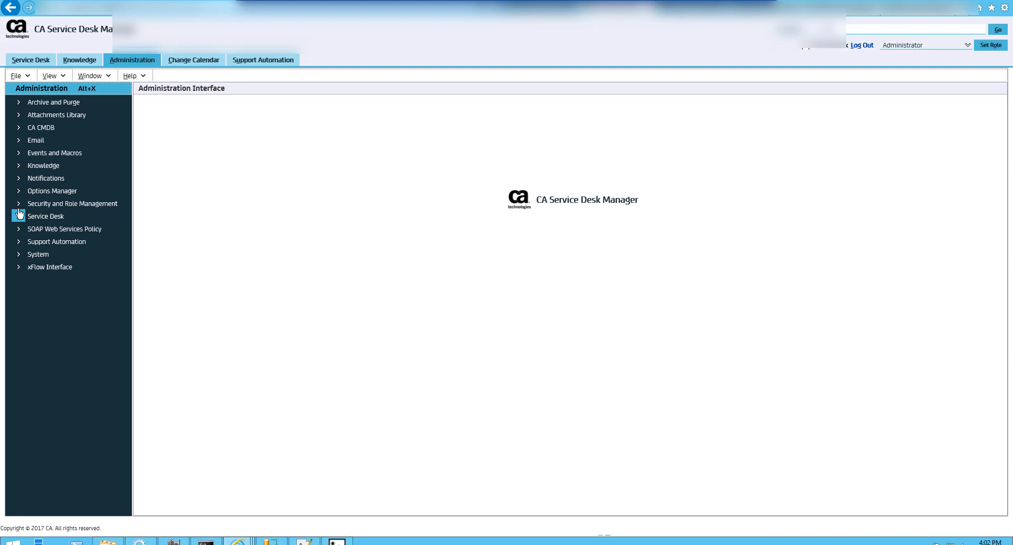
left_click(45, 215)
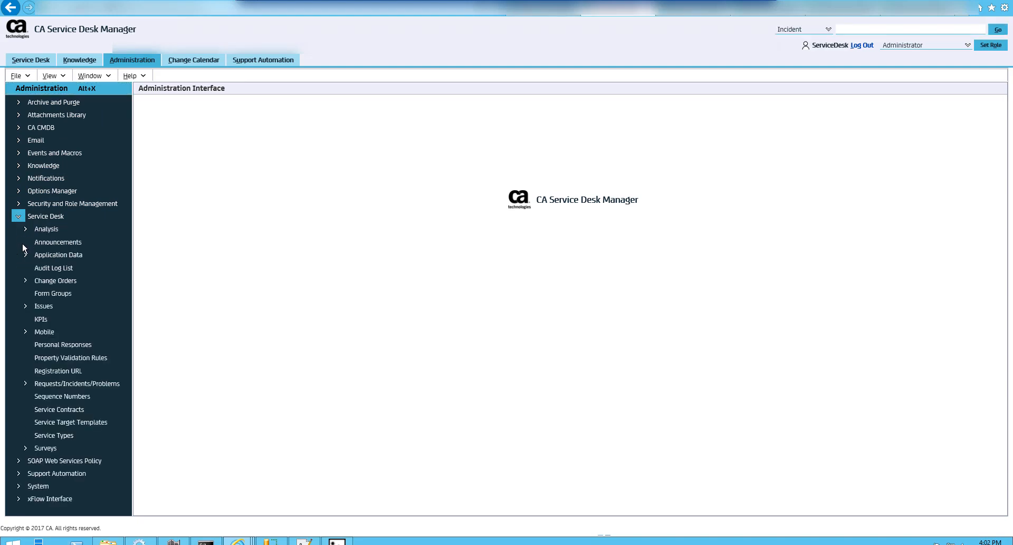
left_click(26, 254)
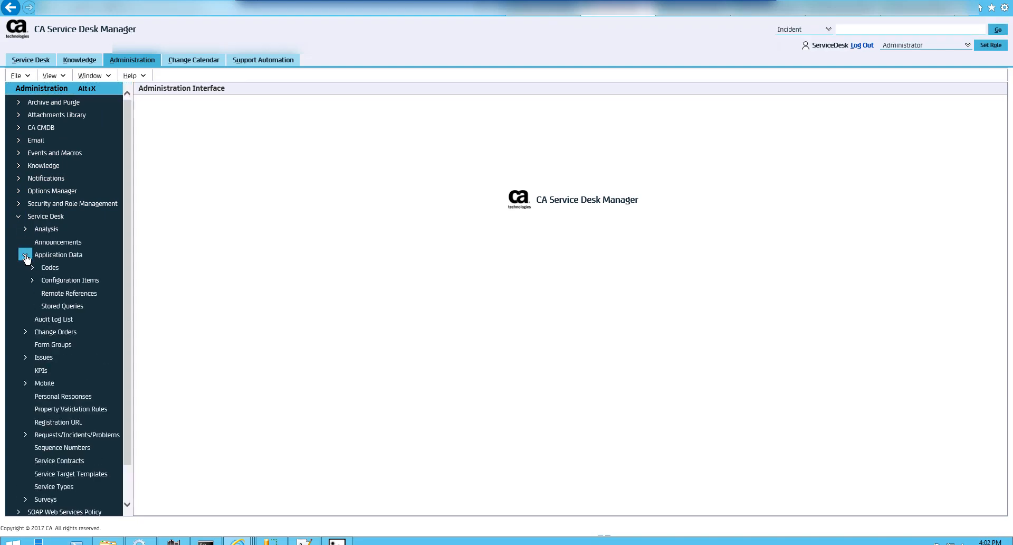
left_click(33, 267)
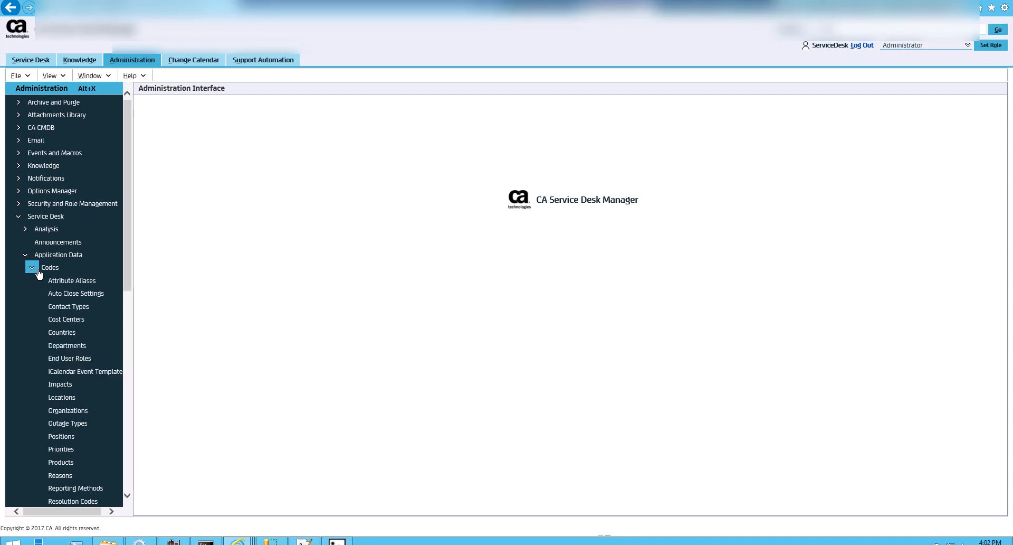
left_click(73, 280)
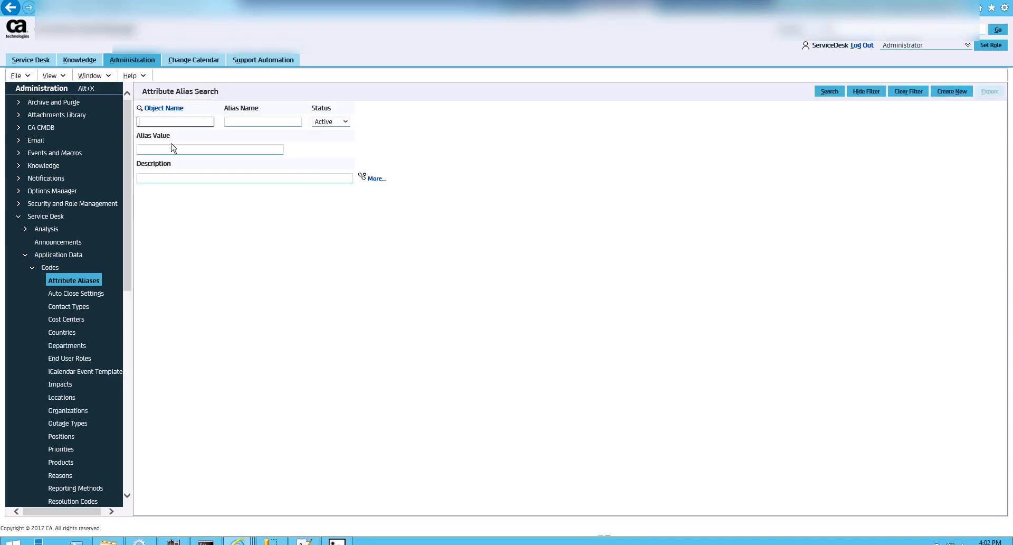
mouse_move(809, 94)
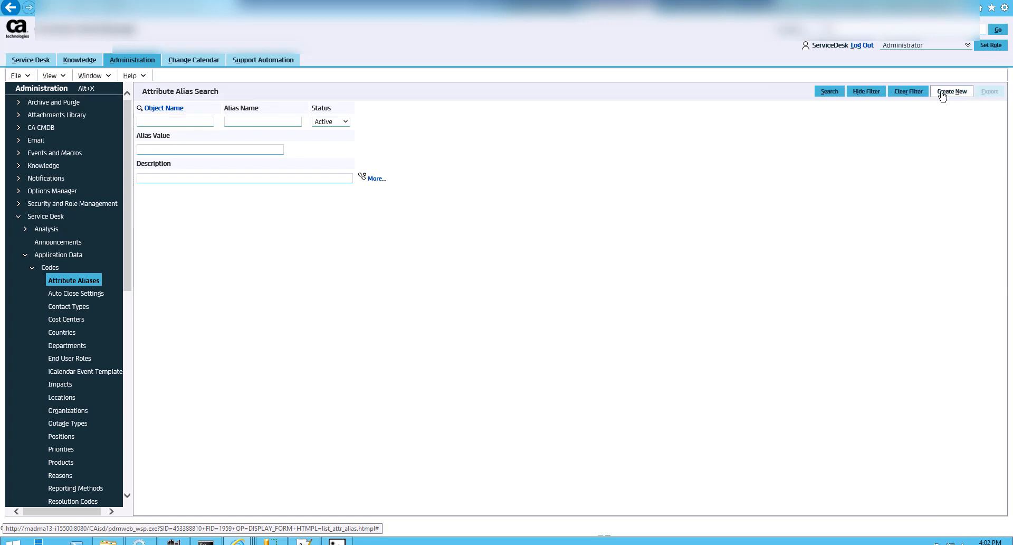
Create a new attribute alias and pick cr (Request) as its object name
left_click(951, 91)
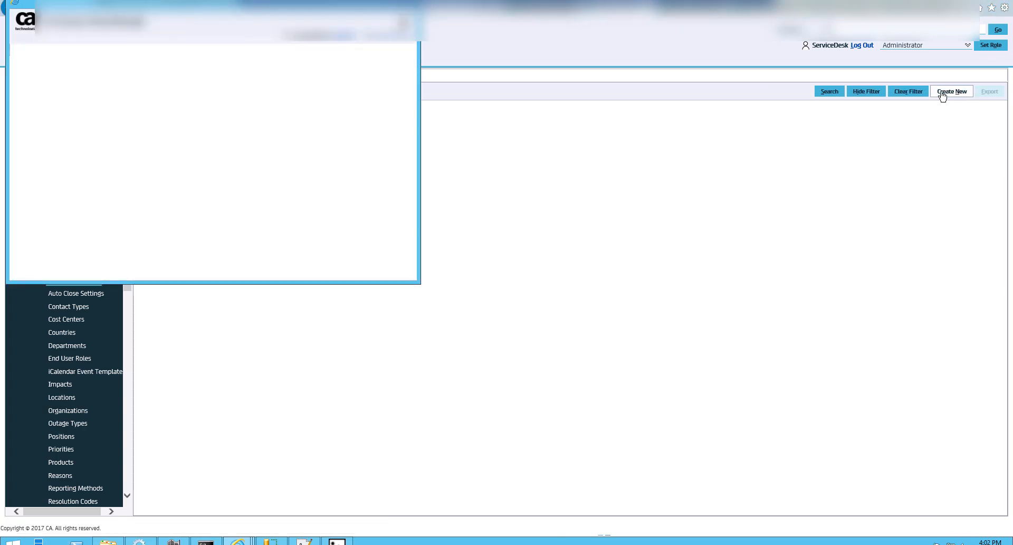
left_click(950, 91)
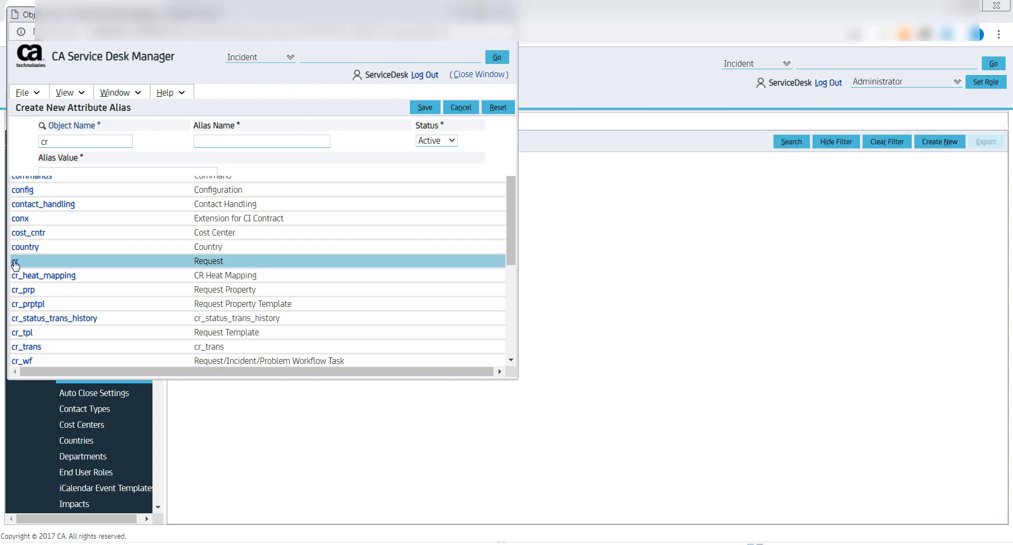
left_click(15, 261)
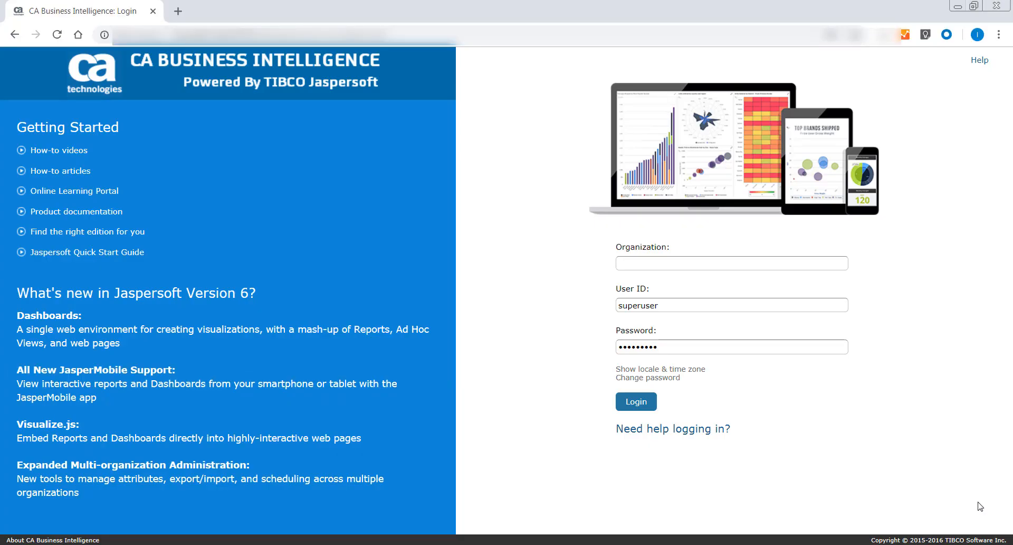
Log in to CA Business Intelligence with the entered credentials
left_click(636, 401)
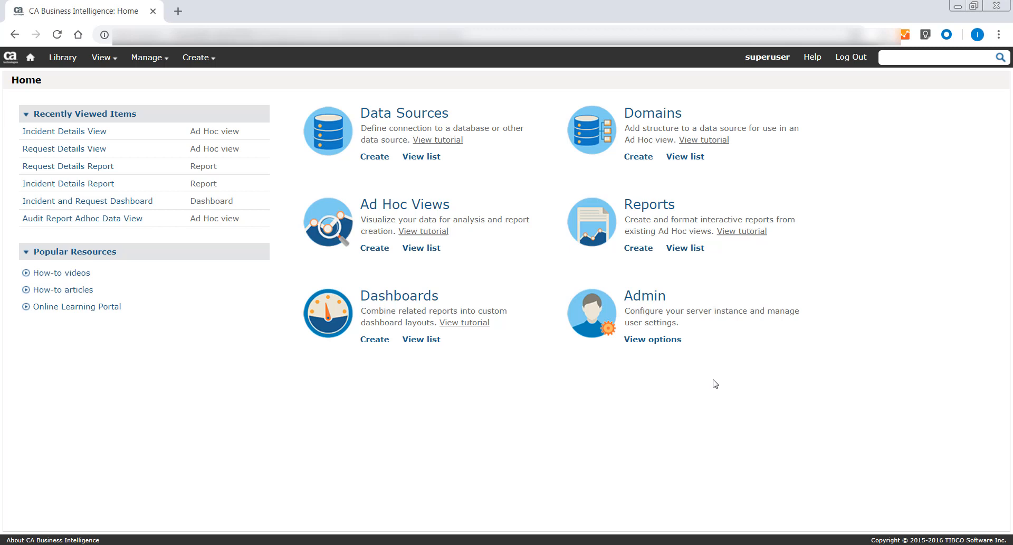
mouse_move(685, 89)
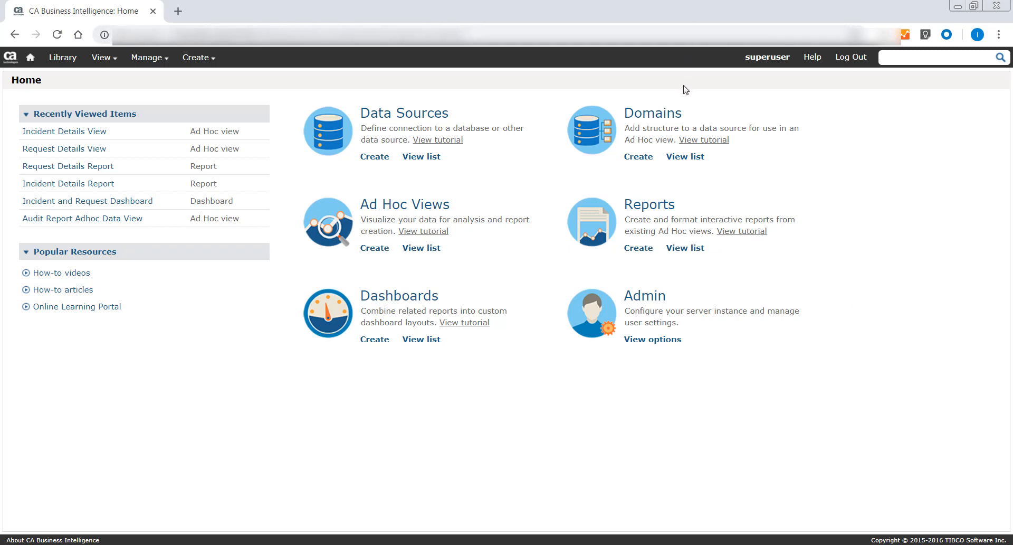
mouse_move(675, 119)
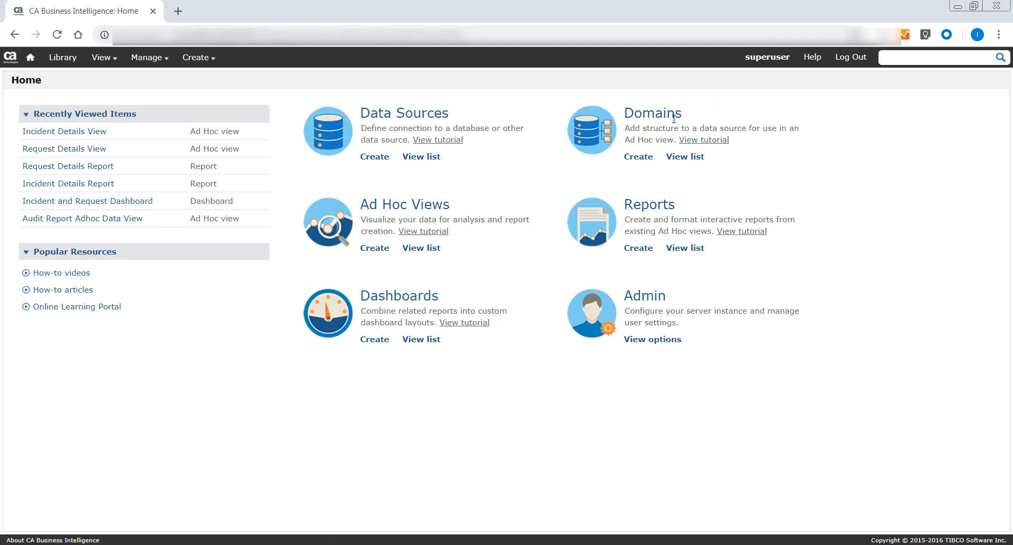
mouse_move(684, 160)
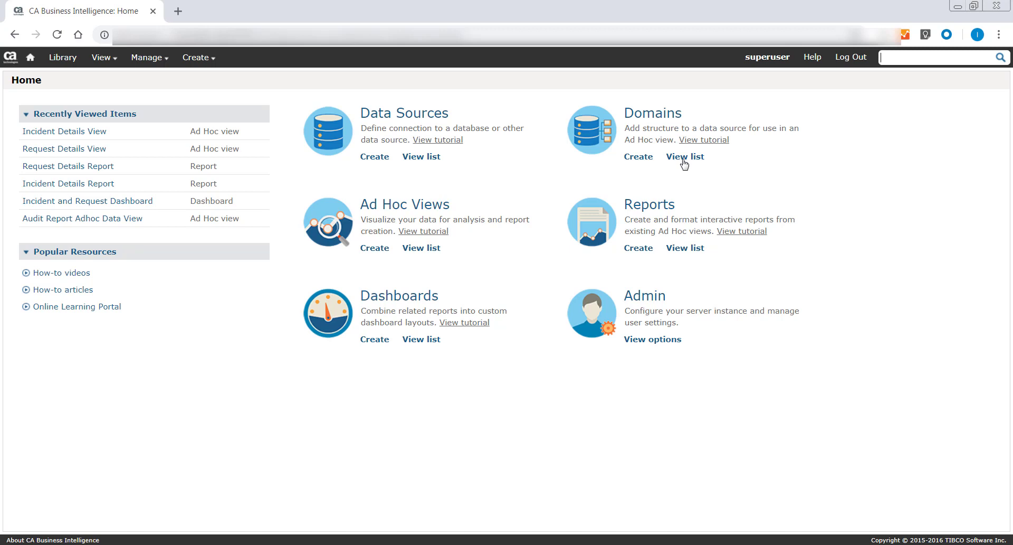
From the domains list, choose Edit on the Incident Management domain
left_click(683, 157)
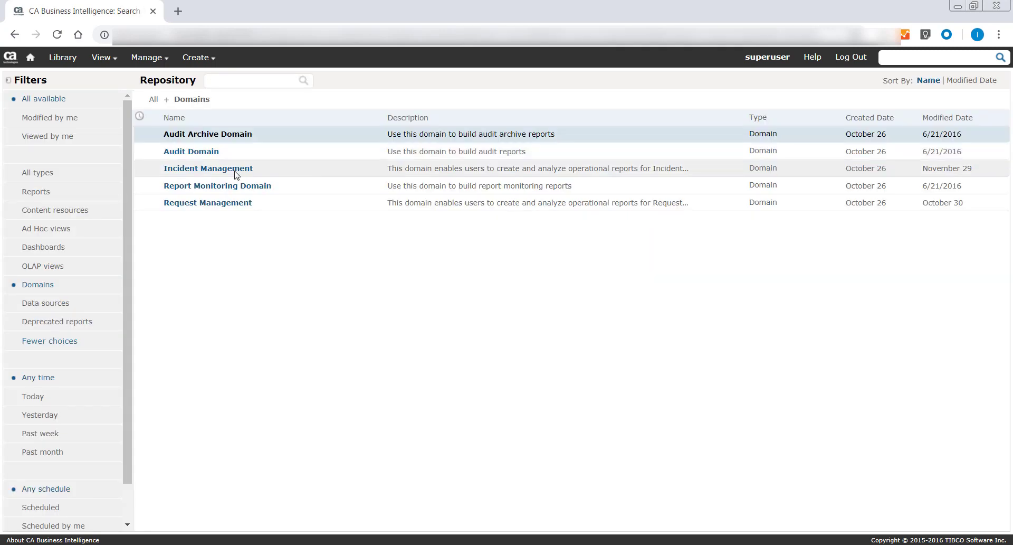
mouse_move(208, 167)
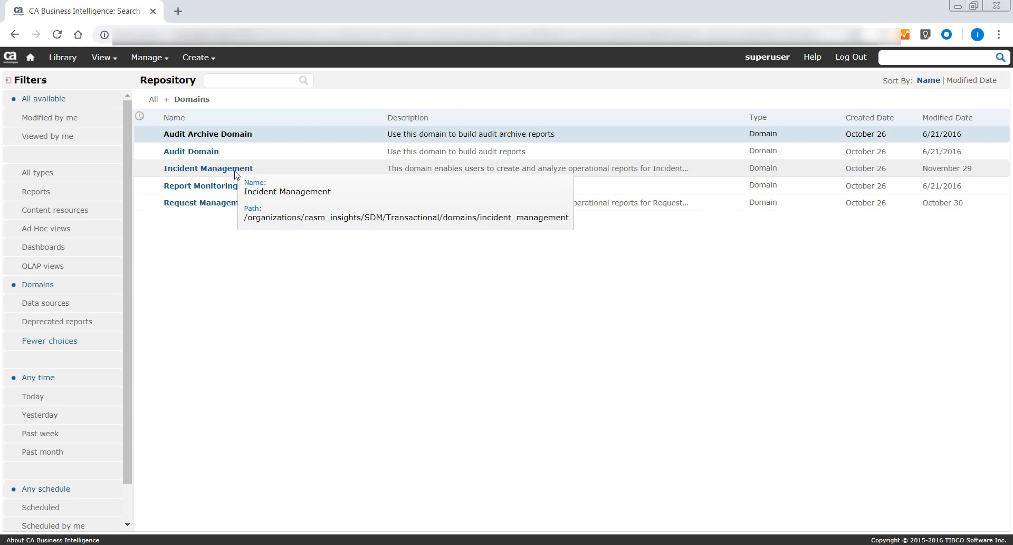
right_click(236, 174)
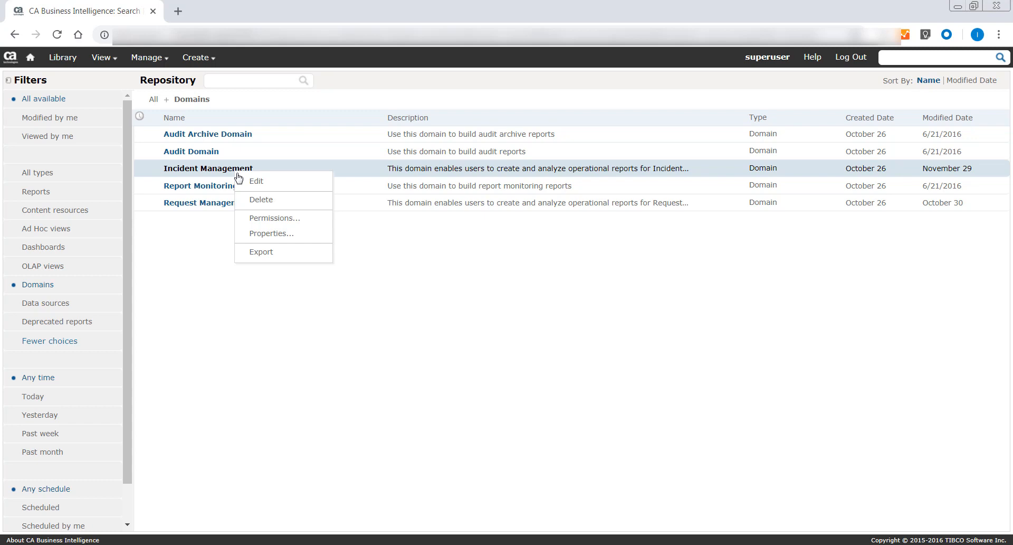
mouse_move(265, 181)
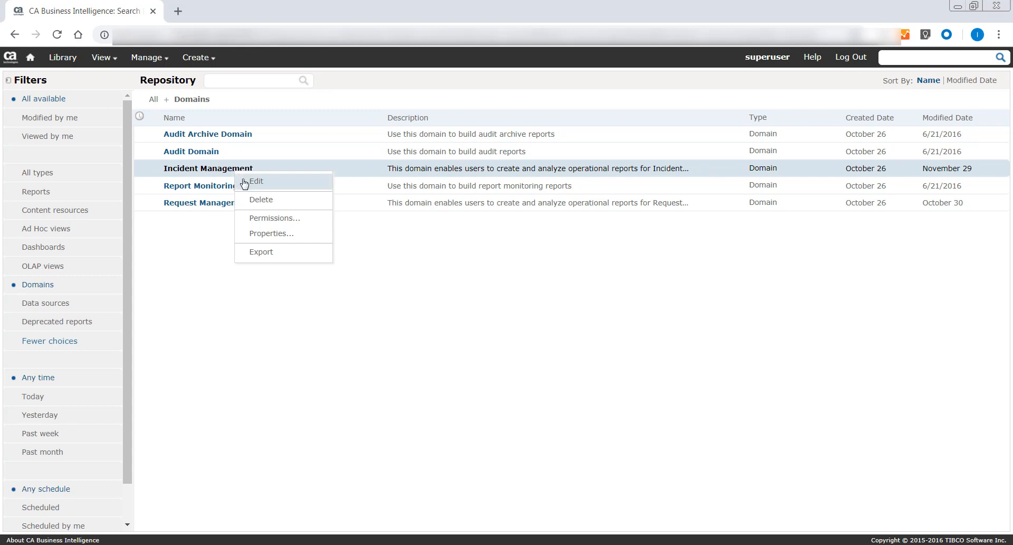
left_click(257, 181)
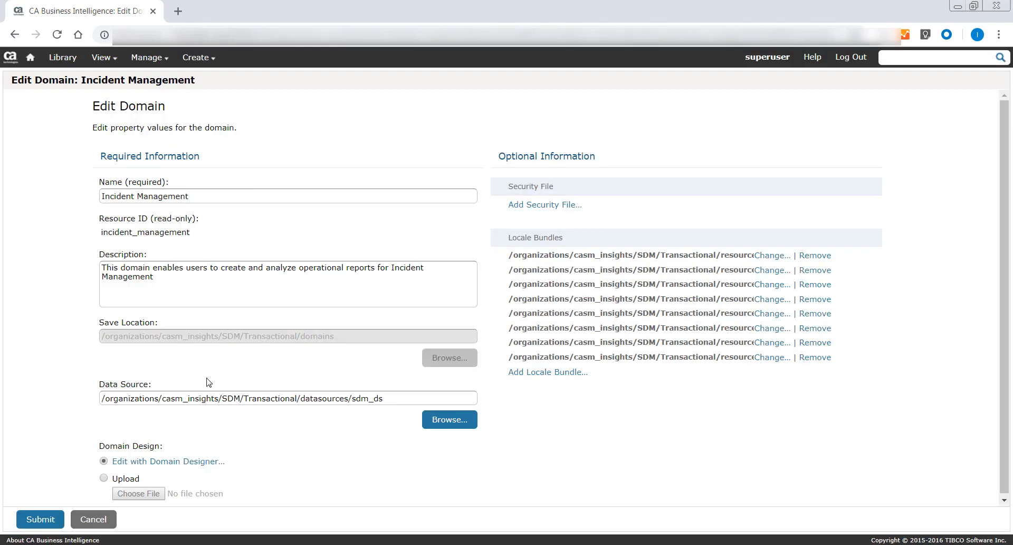
mouse_move(207, 461)
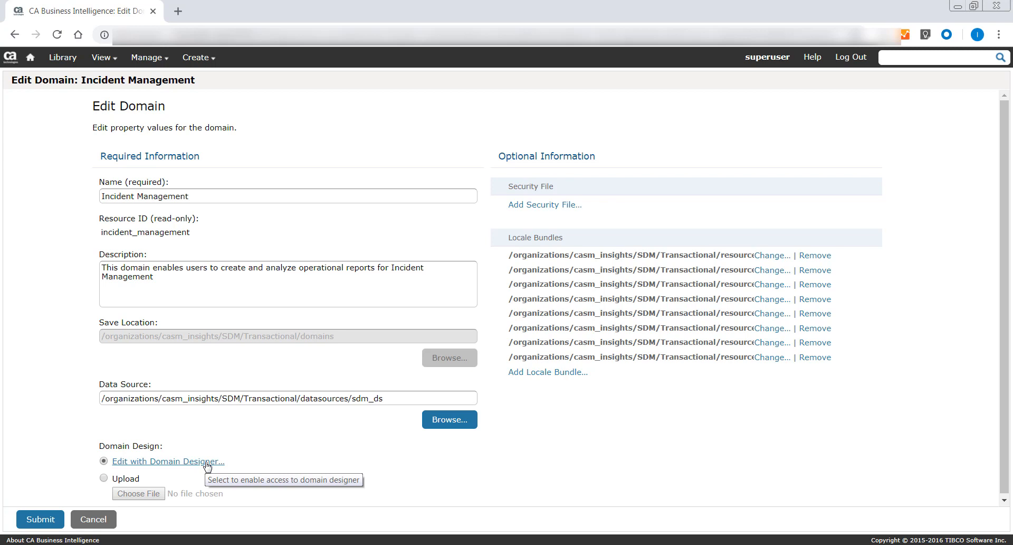
Launch the Domain Designer for the Incident Management domain
left_click(166, 460)
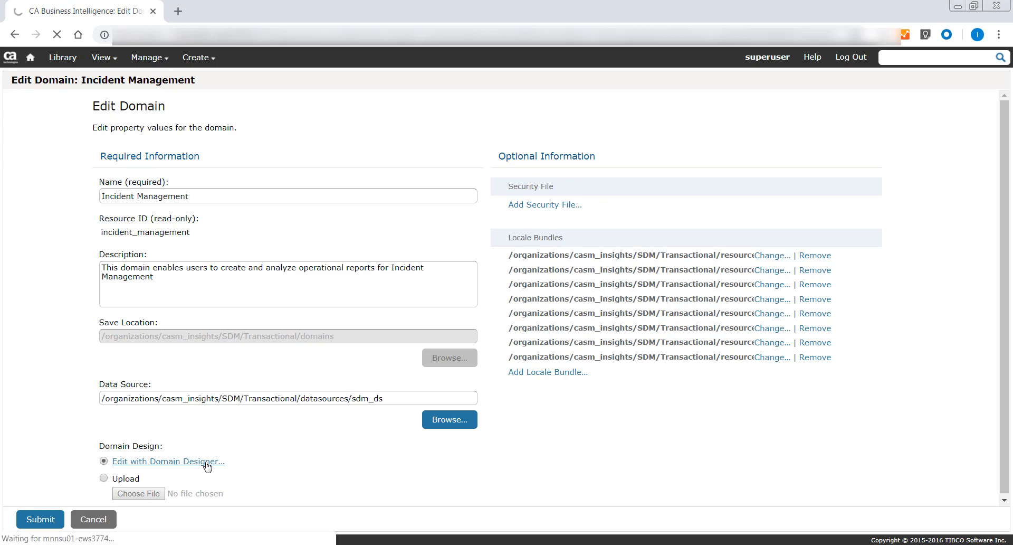
left_click(168, 460)
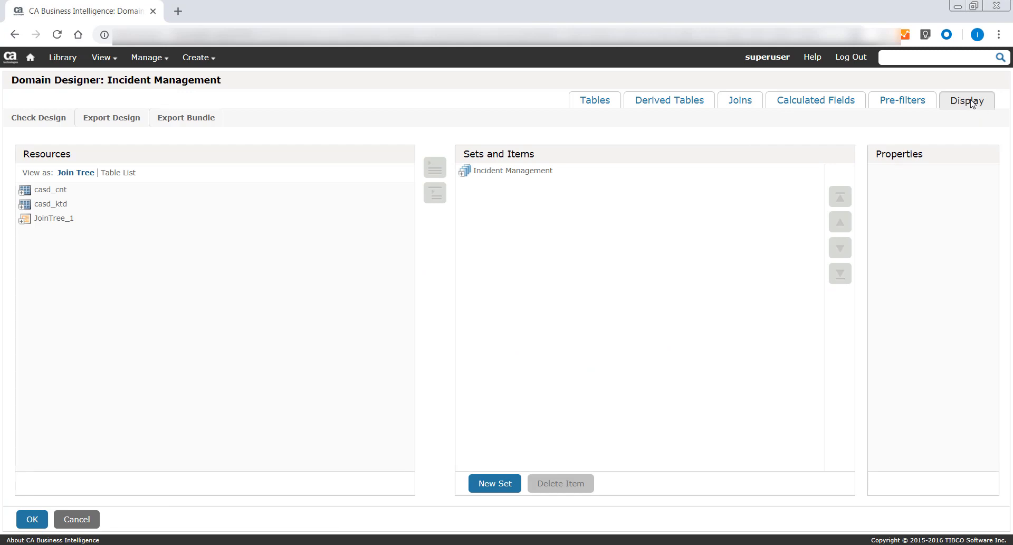
left_click(594, 100)
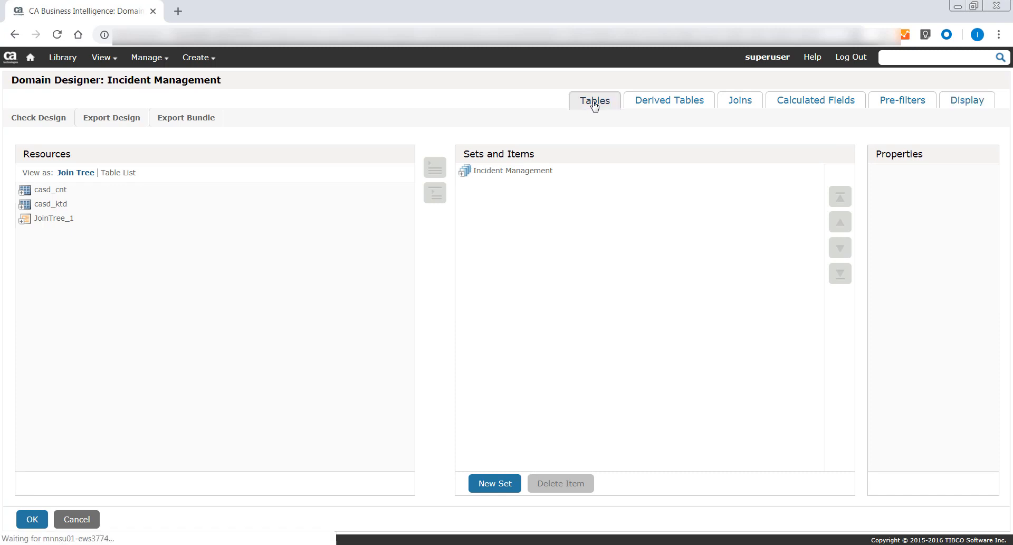
left_click(595, 101)
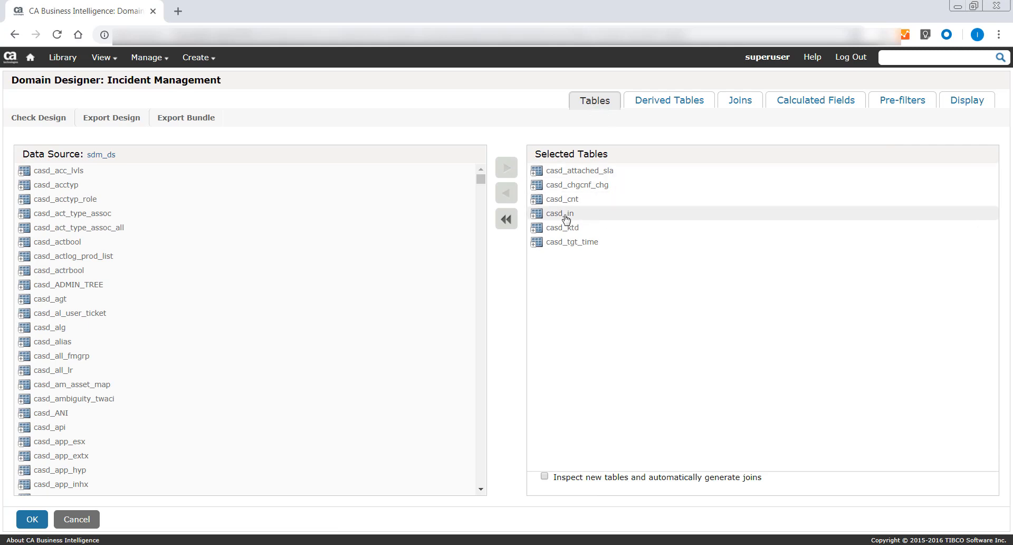
mouse_move(536, 219)
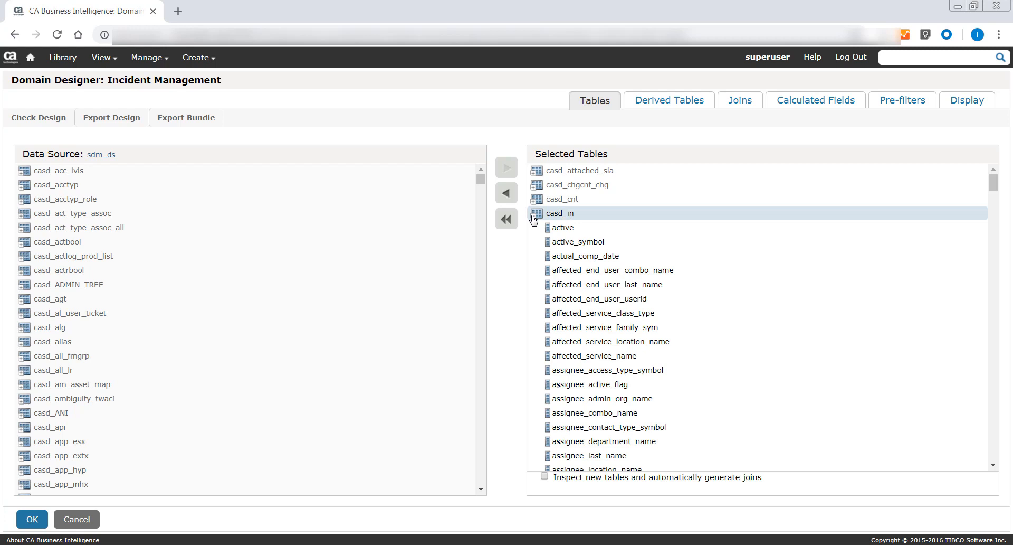
mouse_move(995, 459)
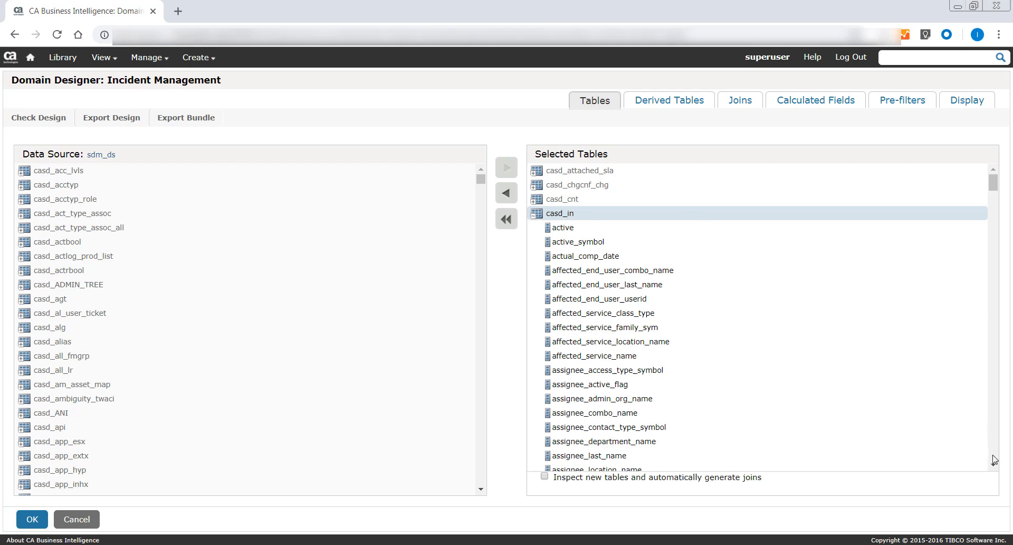
scroll("down", 3)
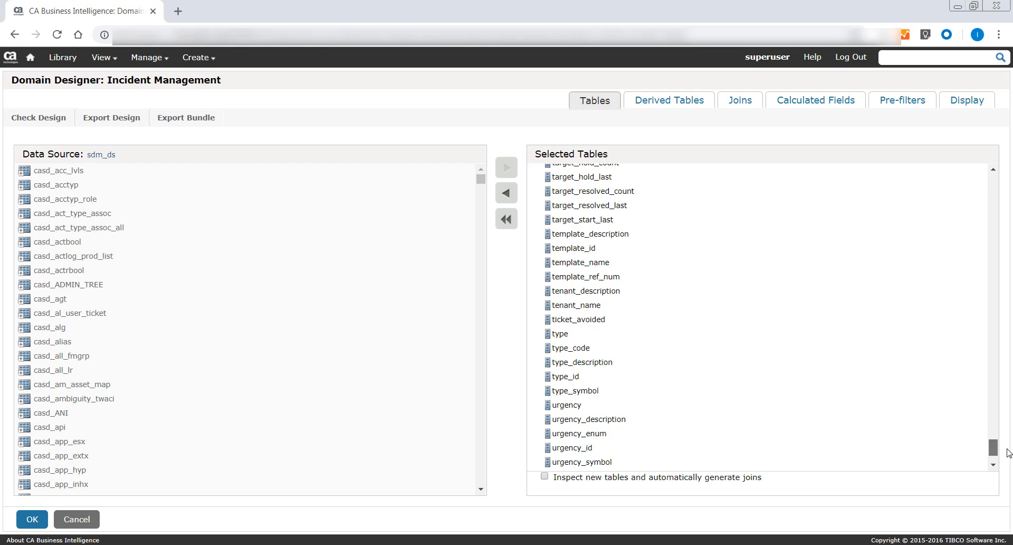
scroll("down", 3)
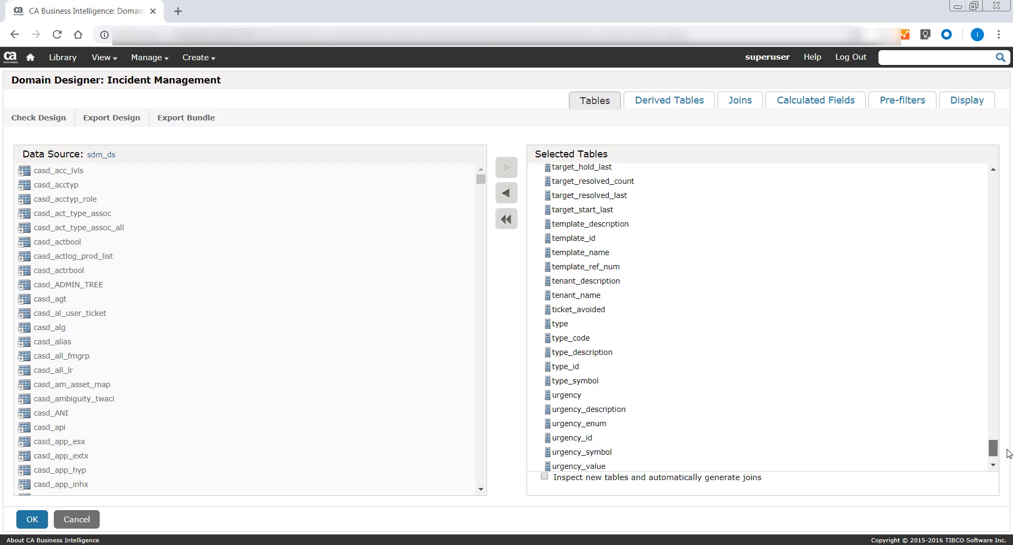
scroll("down", 3)
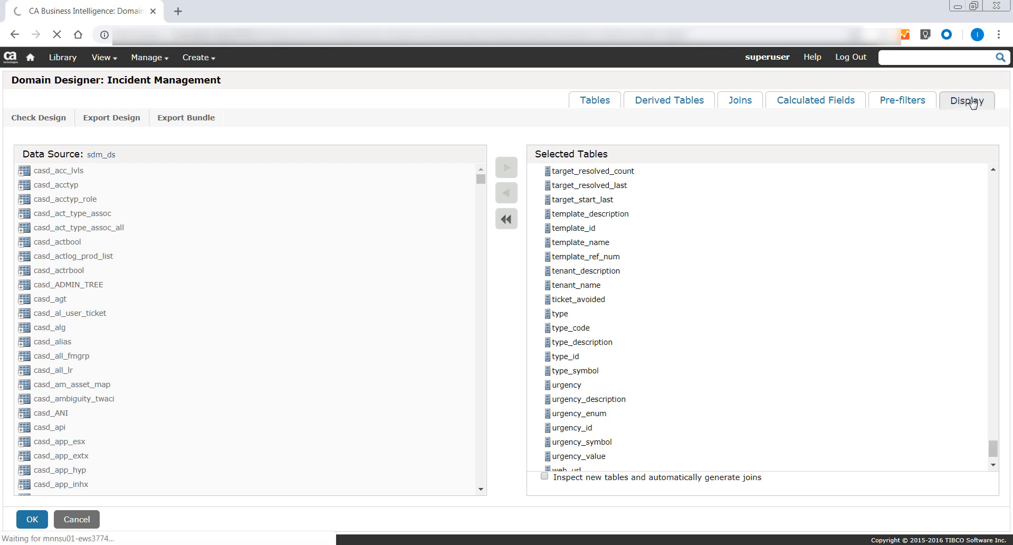
In Display as Table List, expand casd_in and select the z_category_init field
left_click(967, 100)
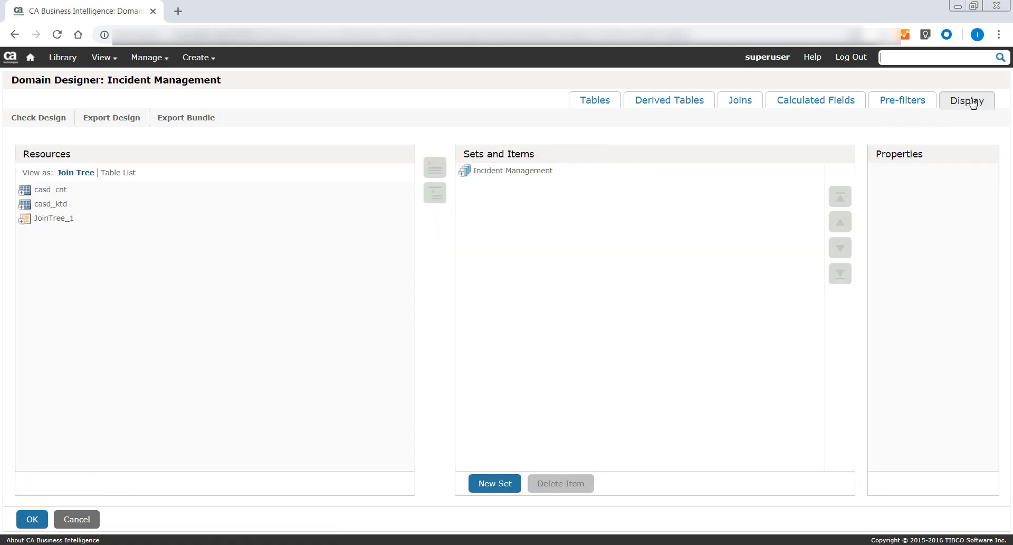
left_click(117, 173)
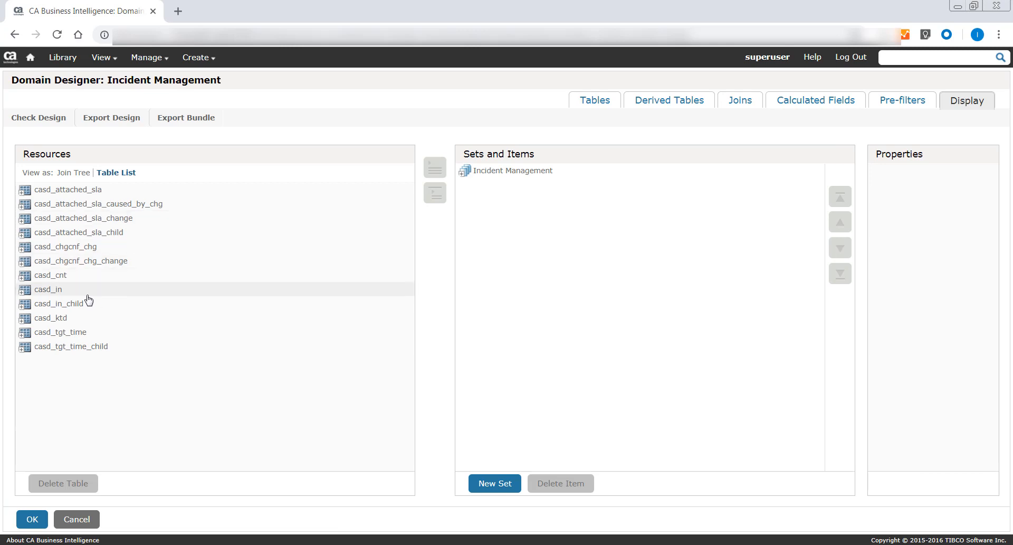
left_click(48, 289)
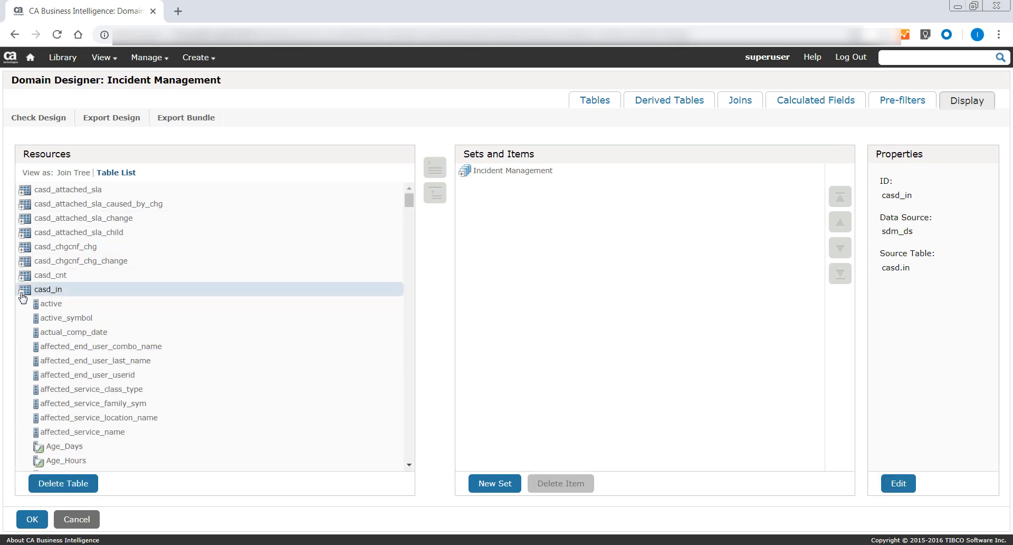
mouse_move(409, 207)
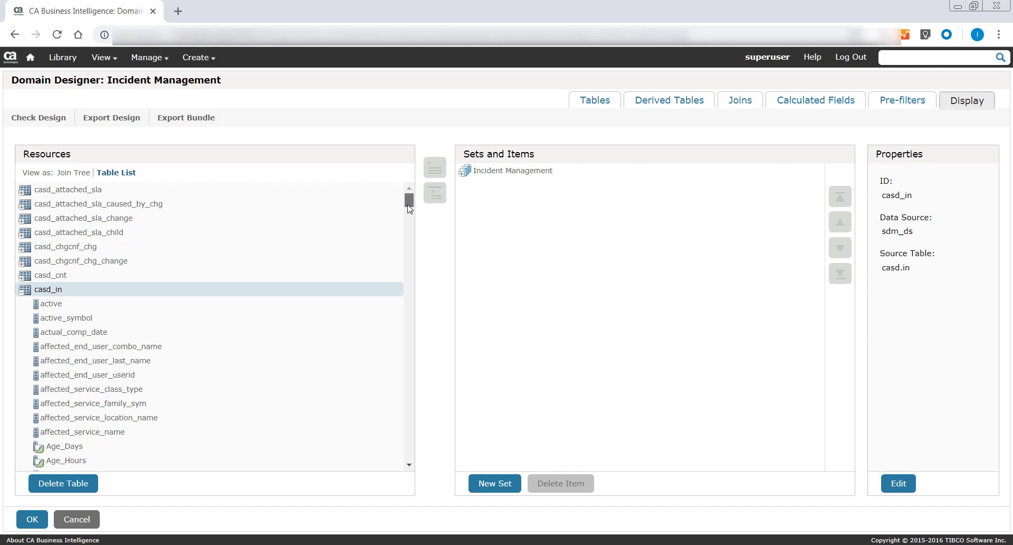
scroll("down", 3)
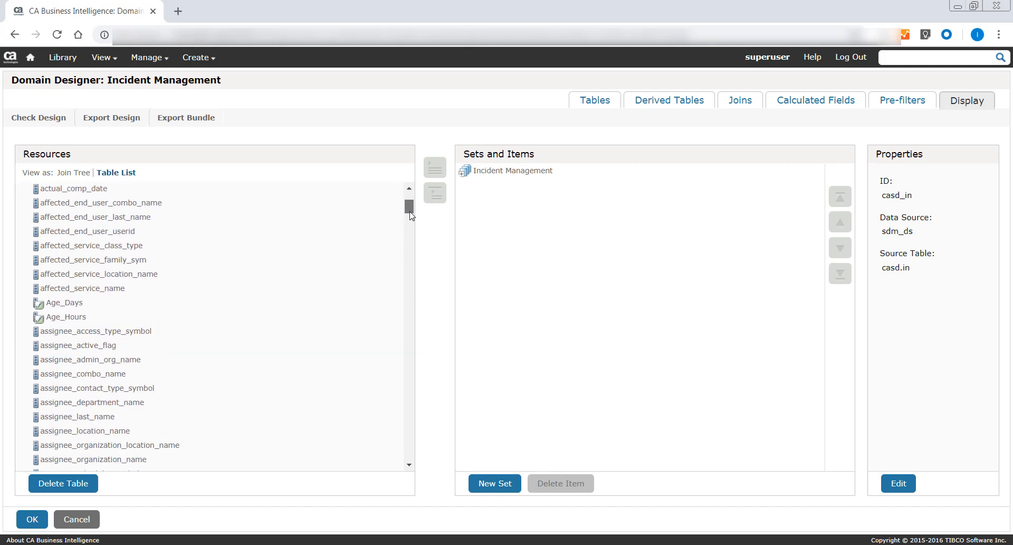
scroll("down", 3)
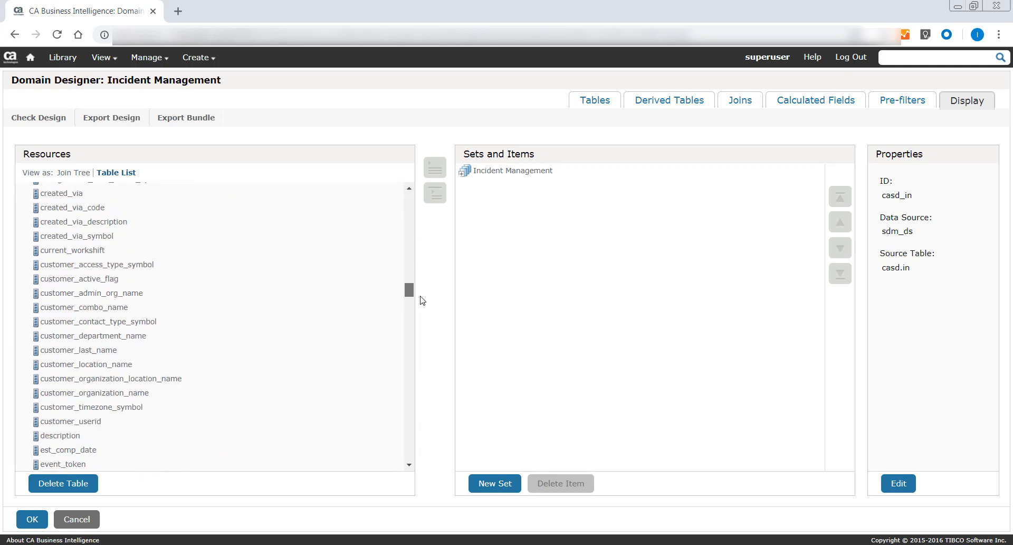
scroll("down", 3)
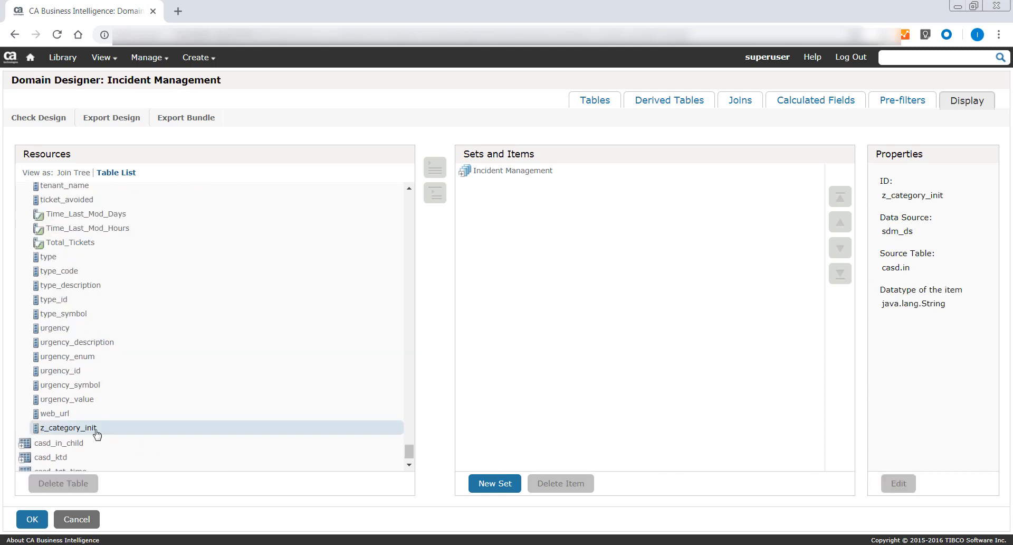
left_click(75, 172)
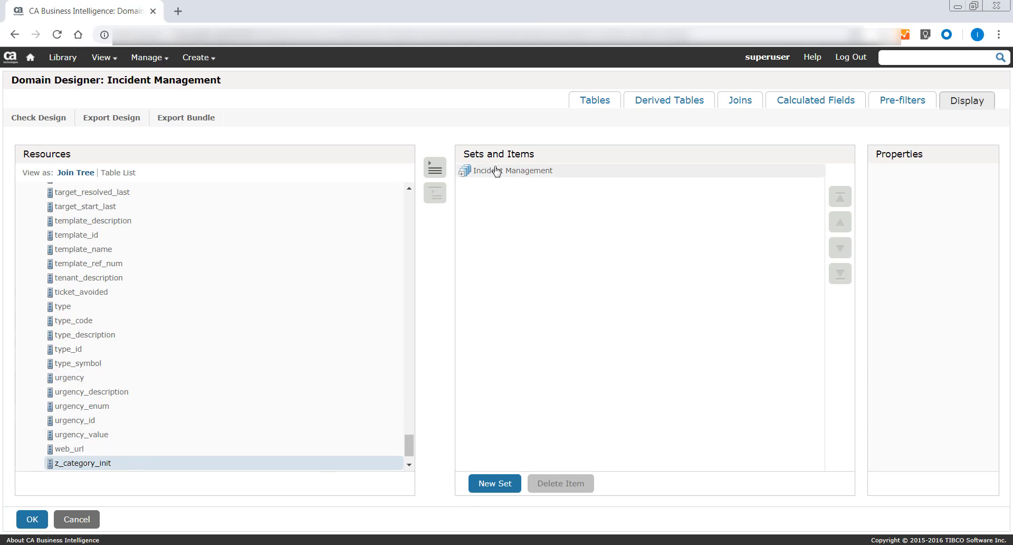
mouse_move(506, 170)
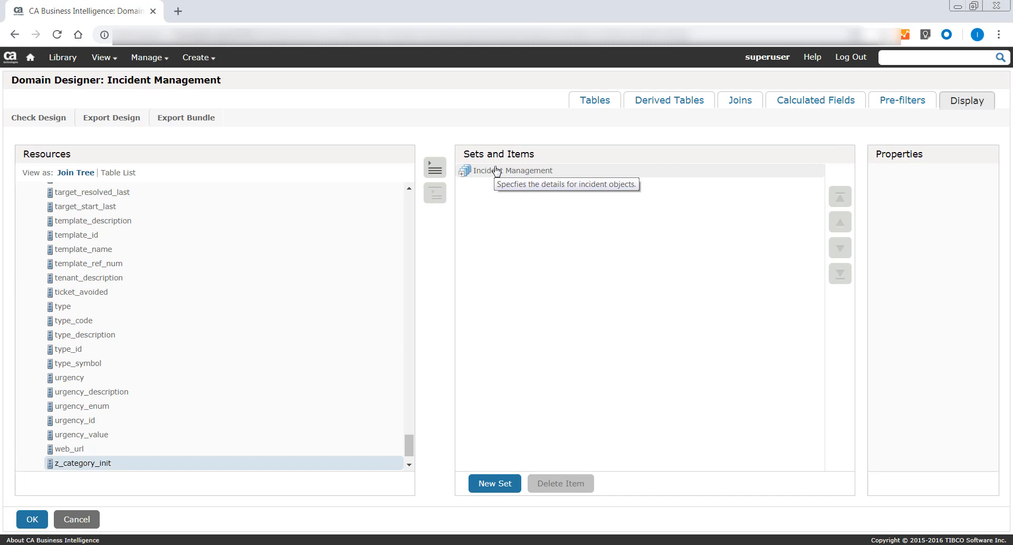
mouse_move(496, 170)
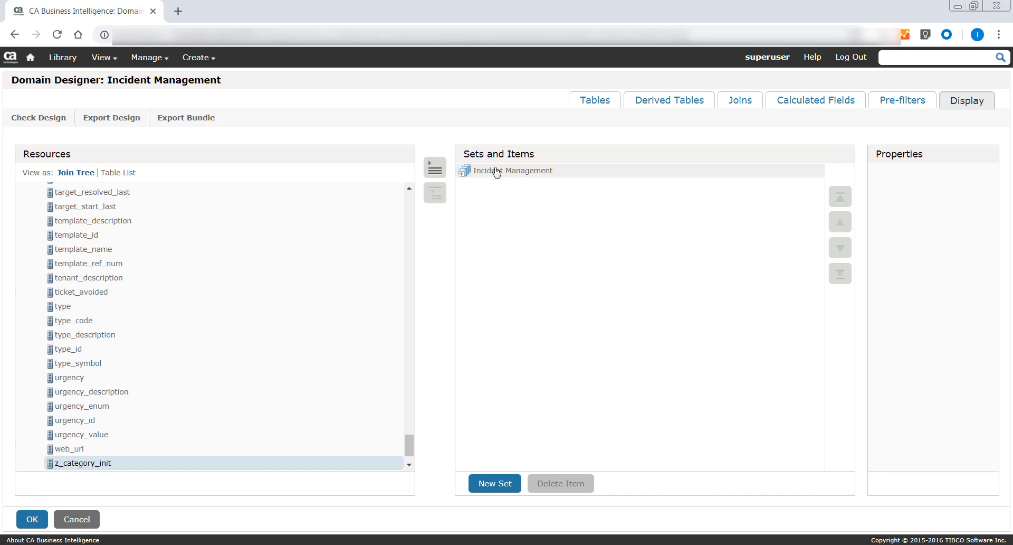
Add z_category_init as an item in the Incident Management set
left_click(513, 170)
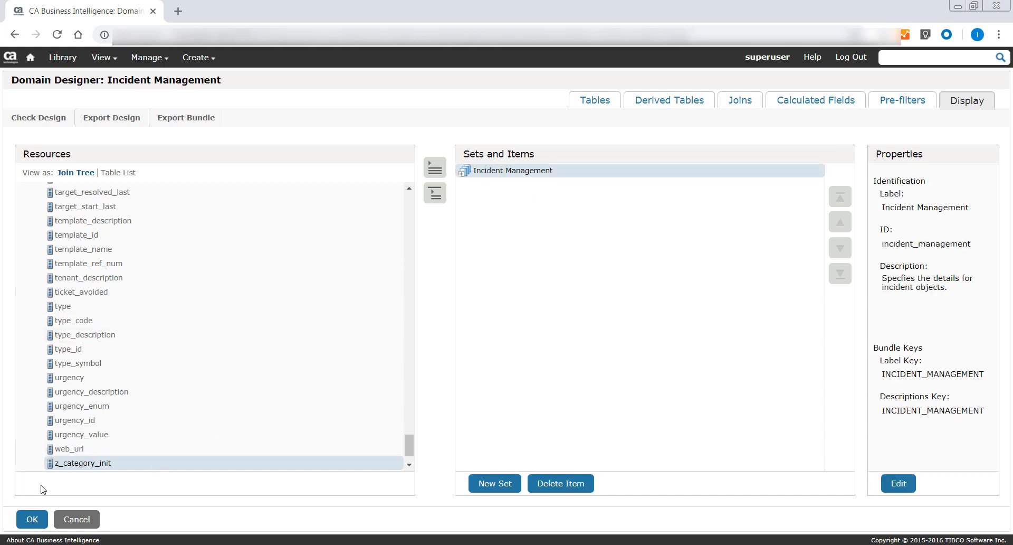
mouse_move(91, 467)
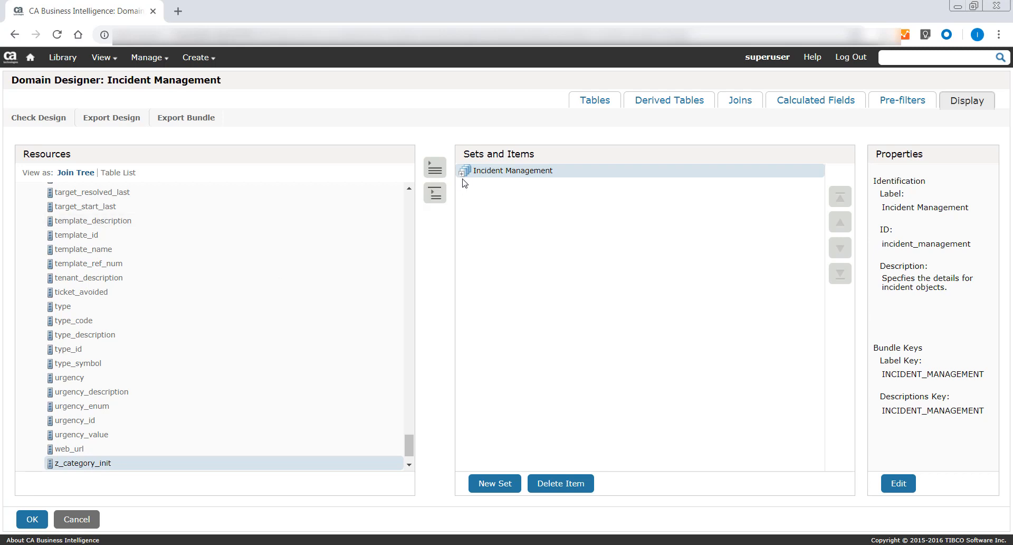
mouse_move(435, 192)
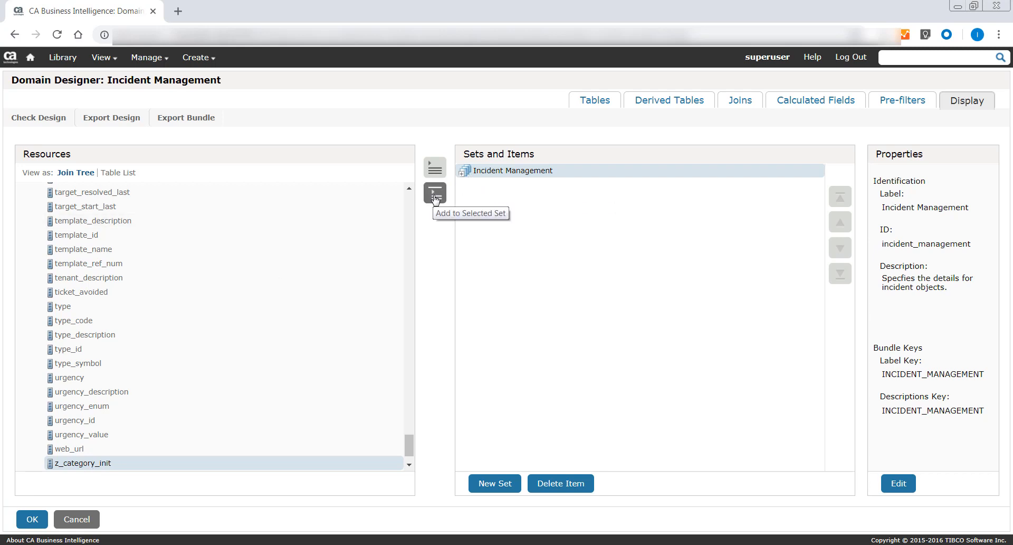
left_click(435, 192)
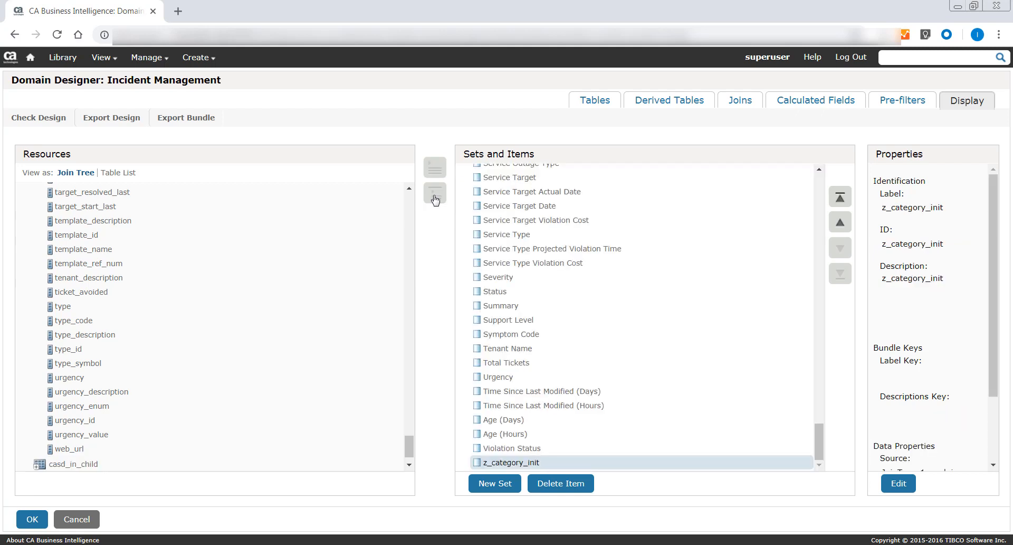
mouse_move(507, 405)
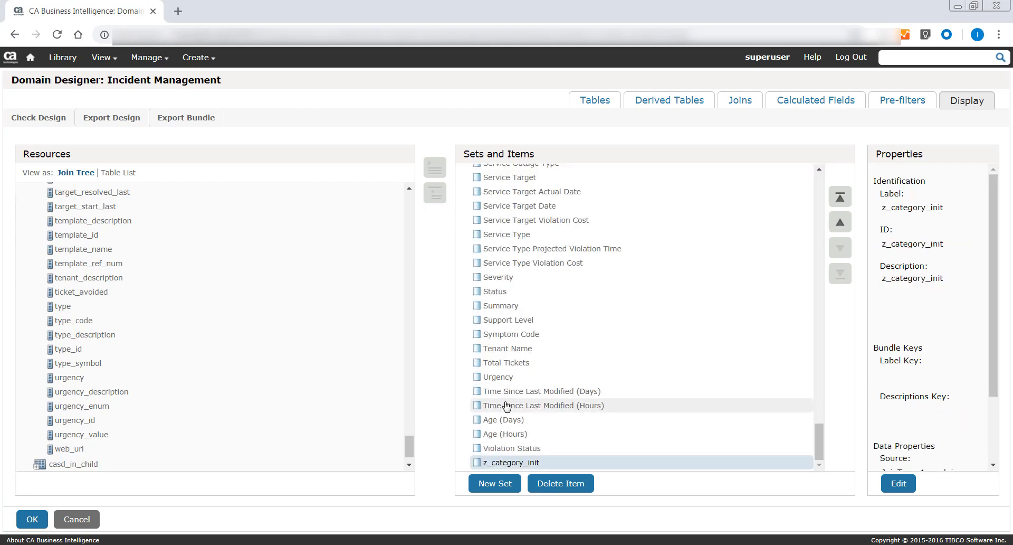
mouse_move(508, 466)
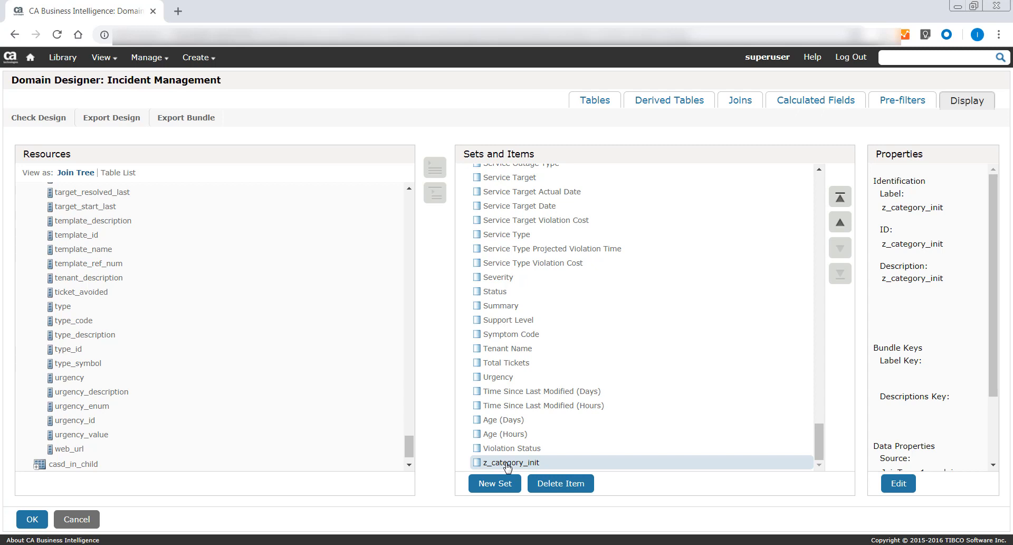
mouse_move(626, 464)
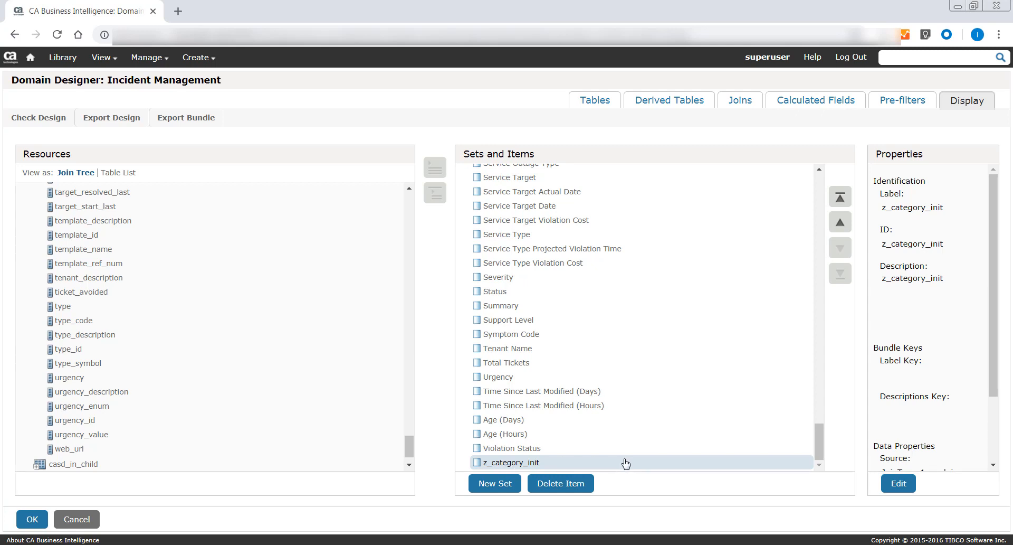
mouse_move(995, 339)
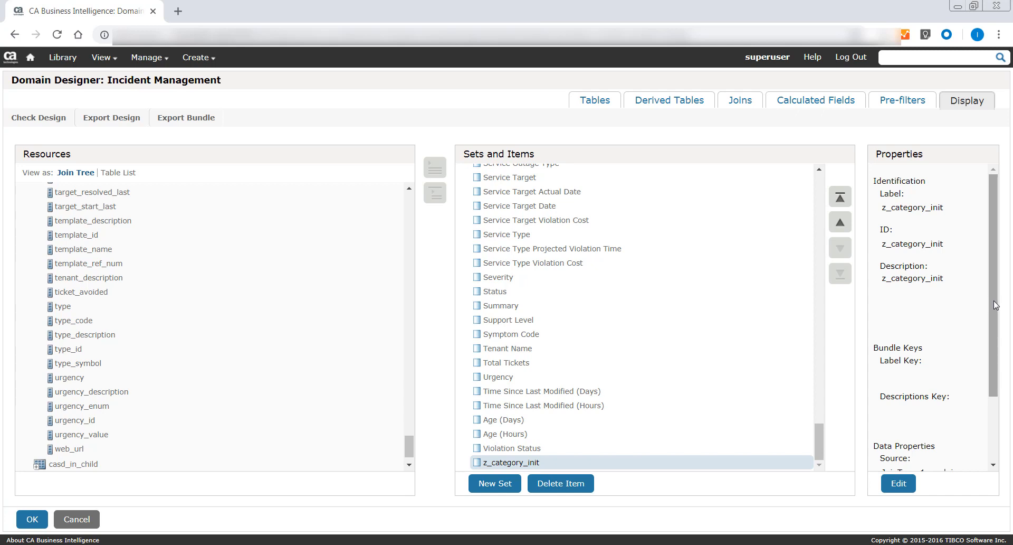
Label the new item 'Category to track Incorrect Incidents' and save its properties
left_click(897, 482)
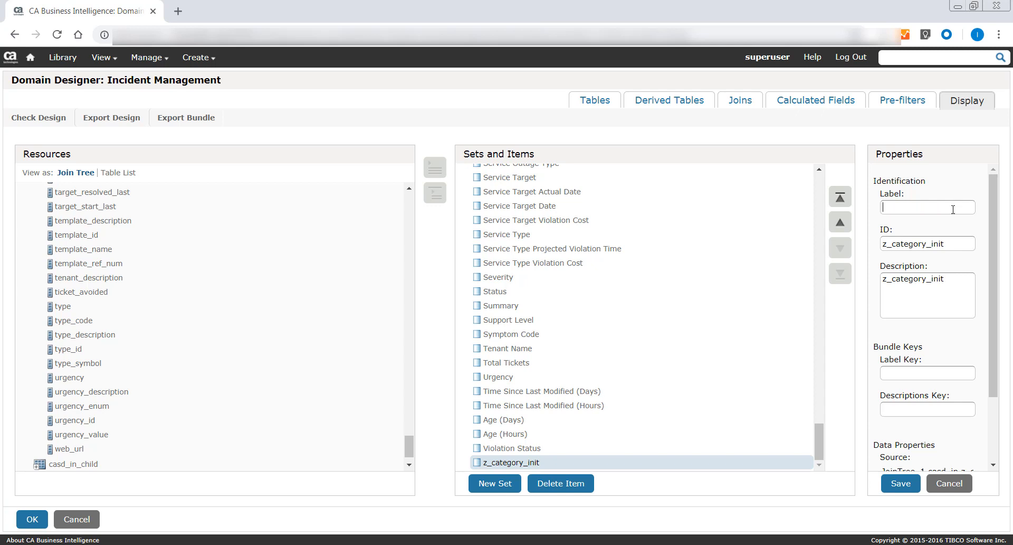
type("Cat")
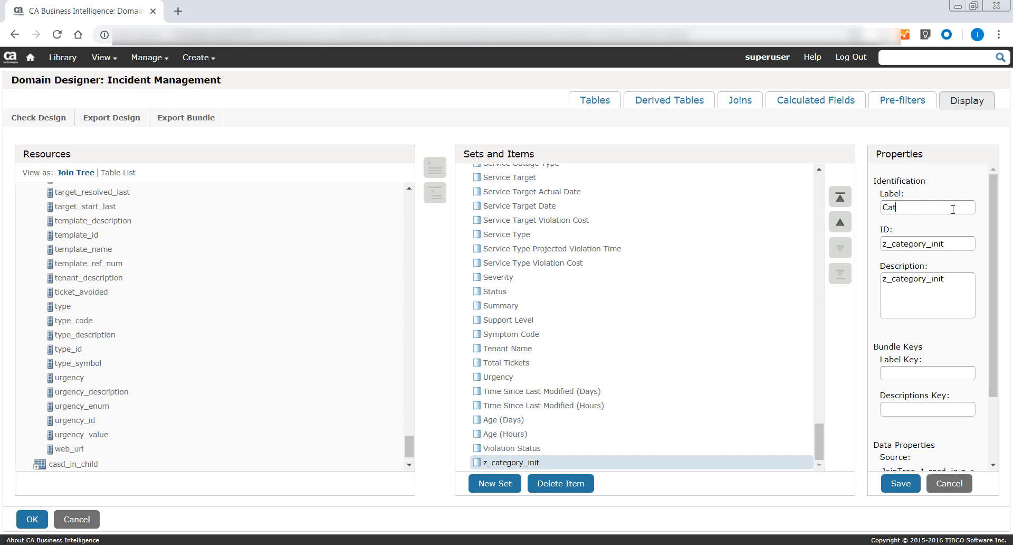
left_click(900, 482)
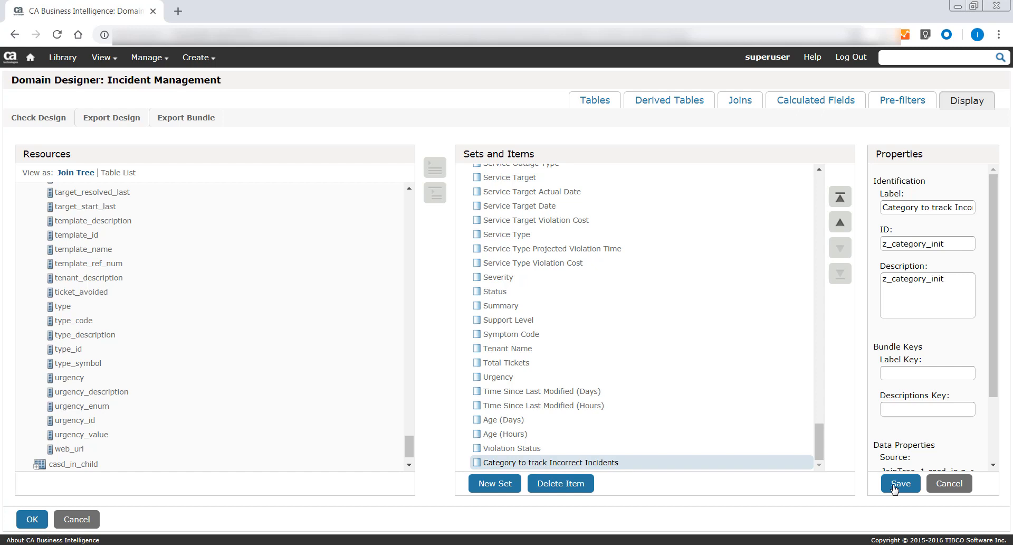
left_click(899, 482)
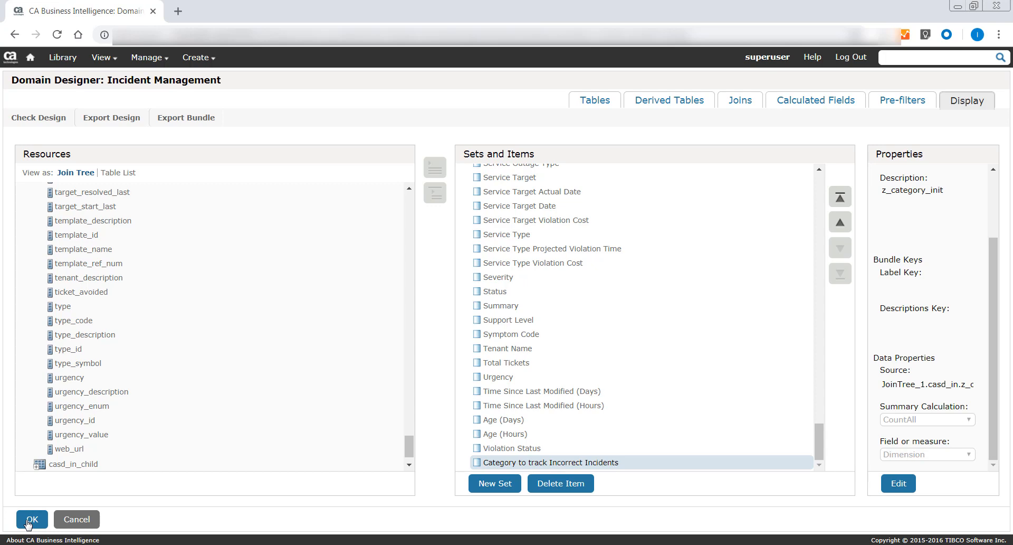
Confirm the Domain Designer changes and submit the edited Incident Management domain
left_click(30, 520)
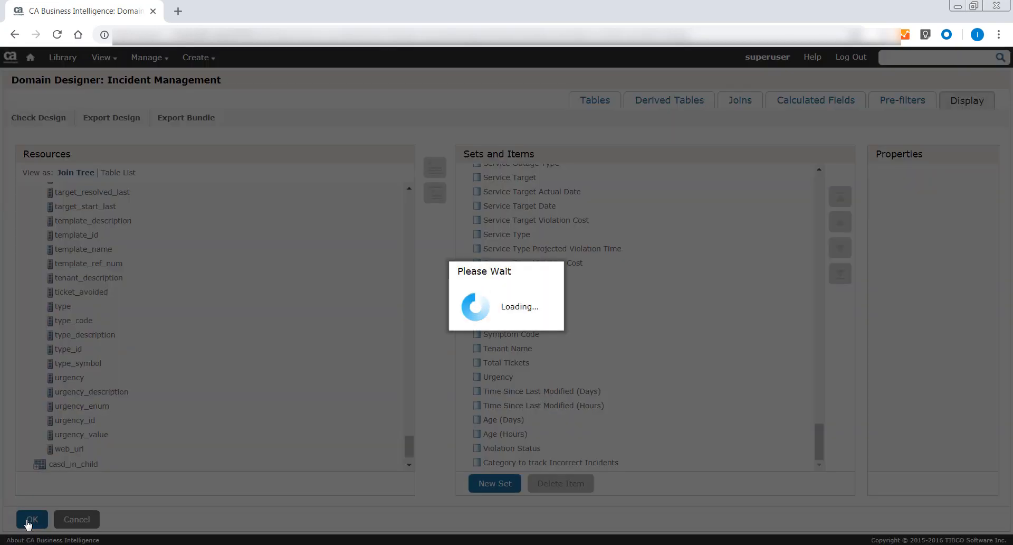
left_click(31, 520)
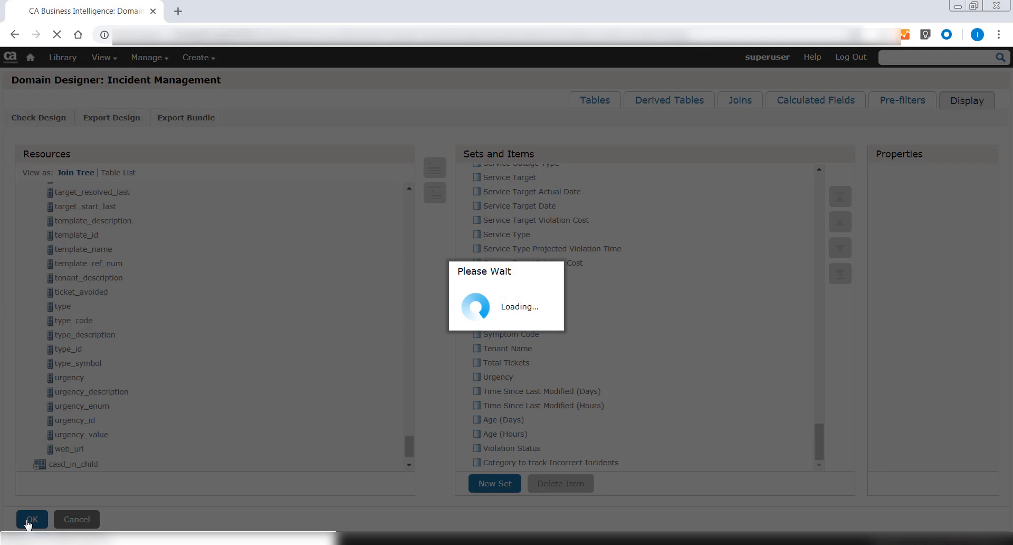
left_click(30, 519)
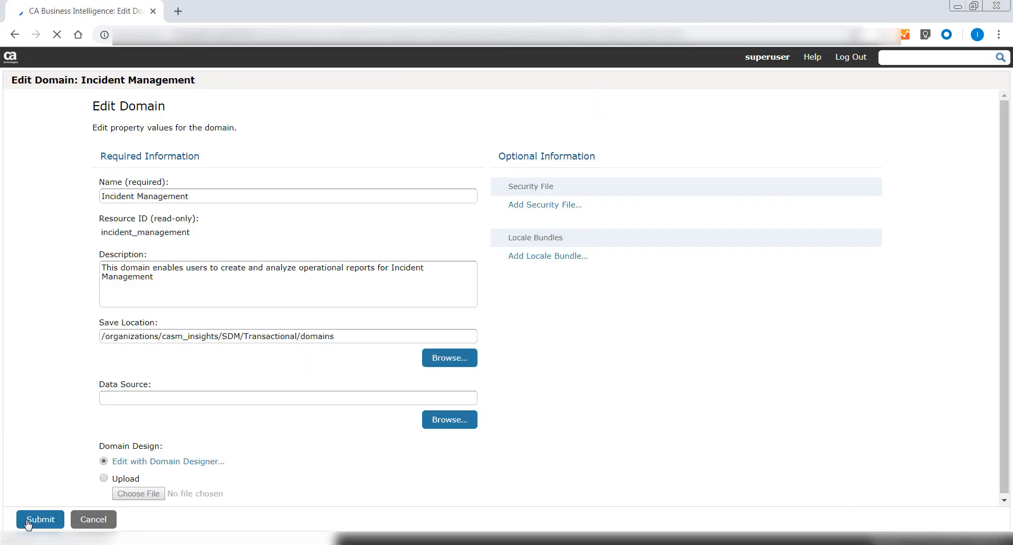
left_click(40, 519)
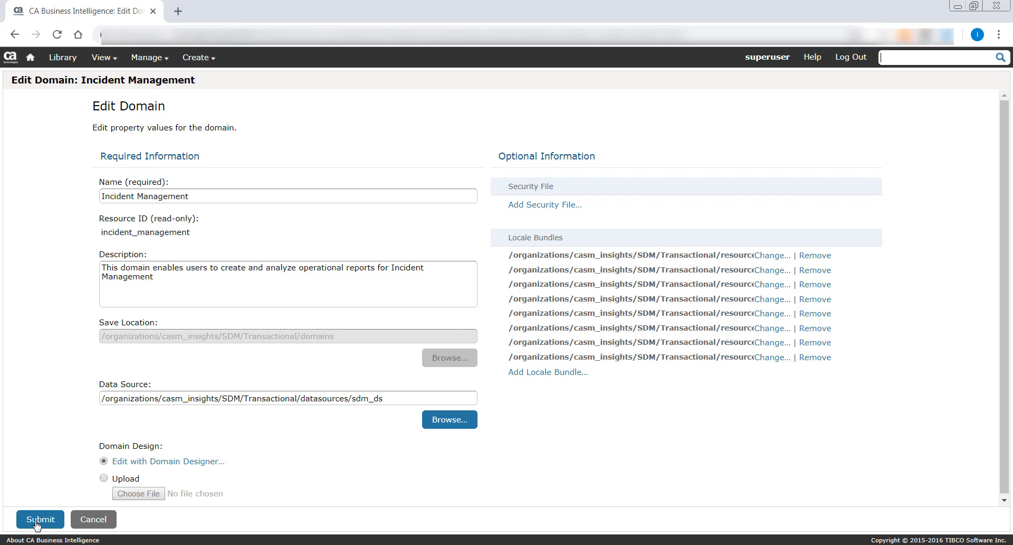
left_click(39, 519)
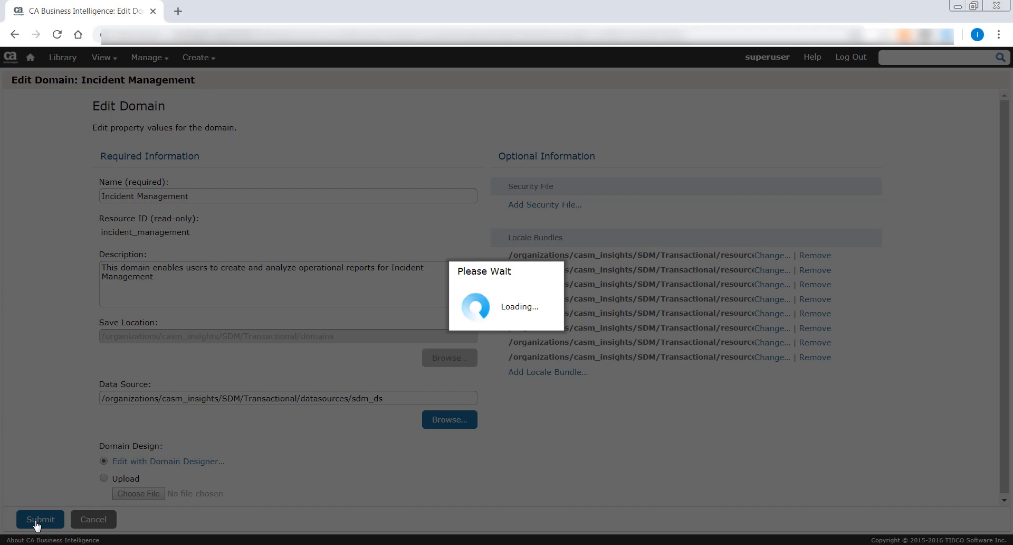
left_click(40, 519)
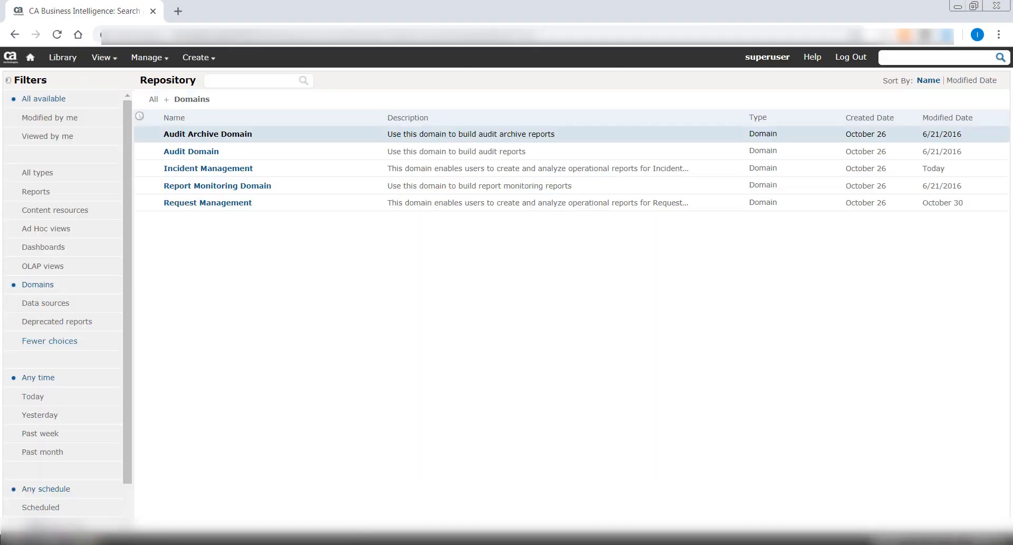
From Home, choose Create > Ad Hoc View to begin a new view
left_click(29, 57)
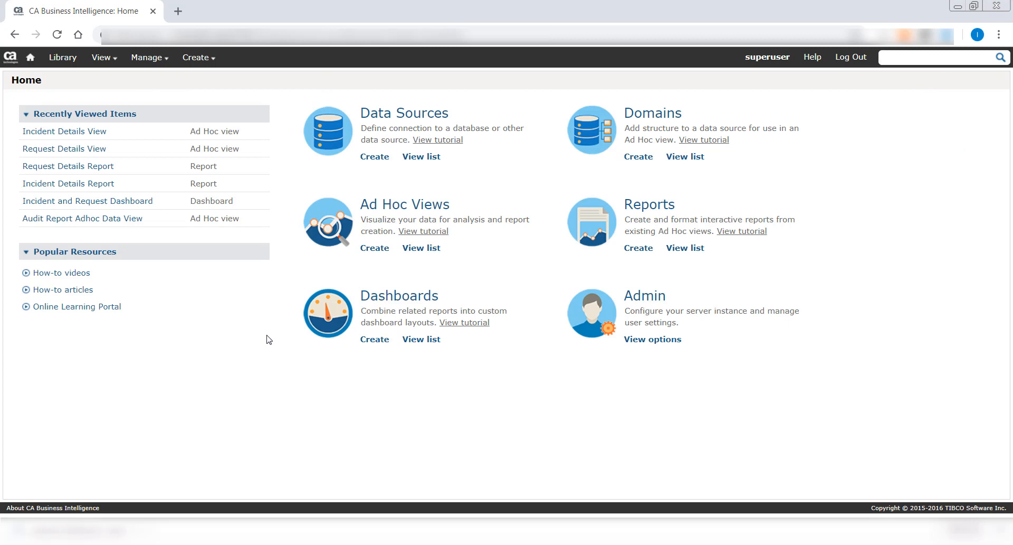
left_click(196, 57)
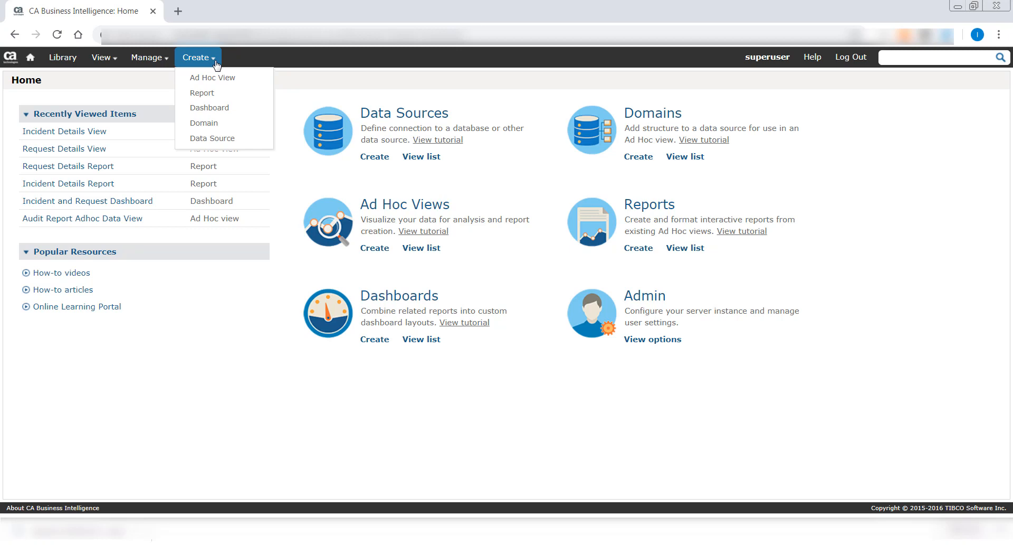
mouse_move(212, 77)
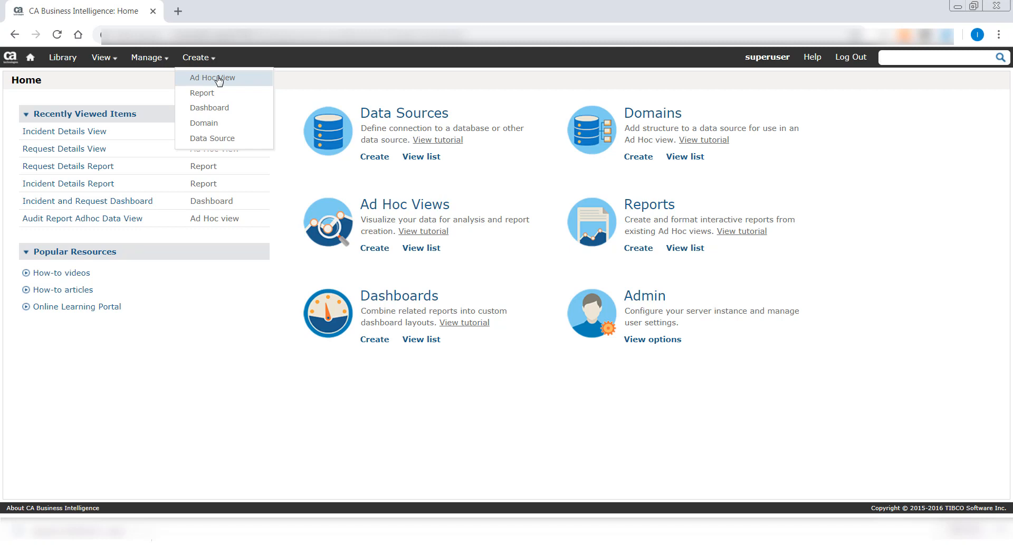
left_click(212, 77)
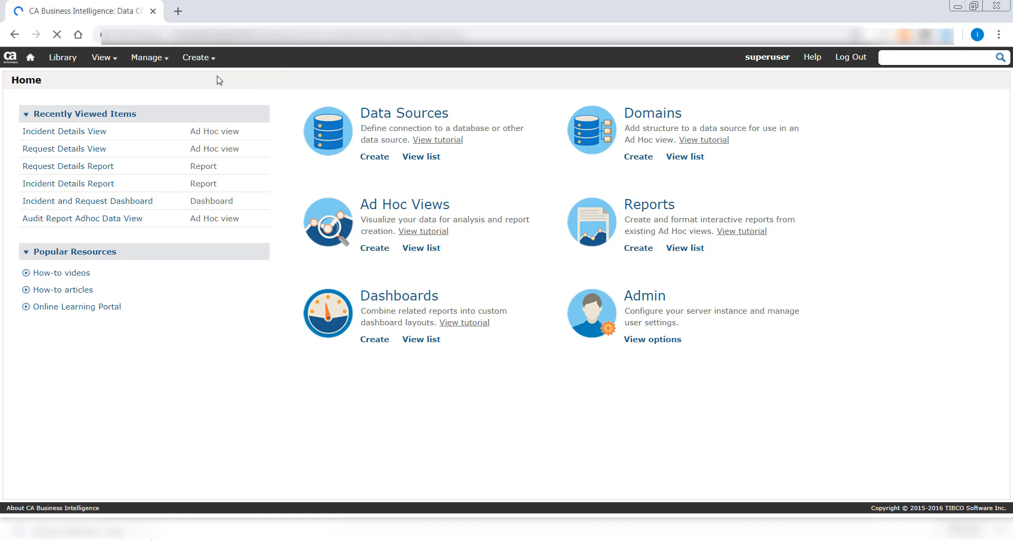
Choose the Incident Management domain as the data source and proceed to field selection
left_click(374, 247)
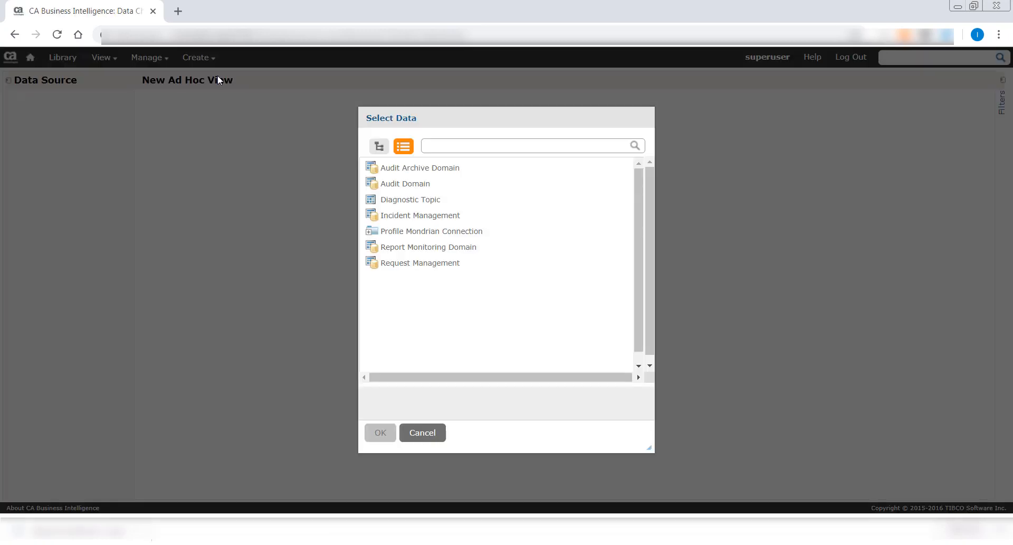
left_click(420, 215)
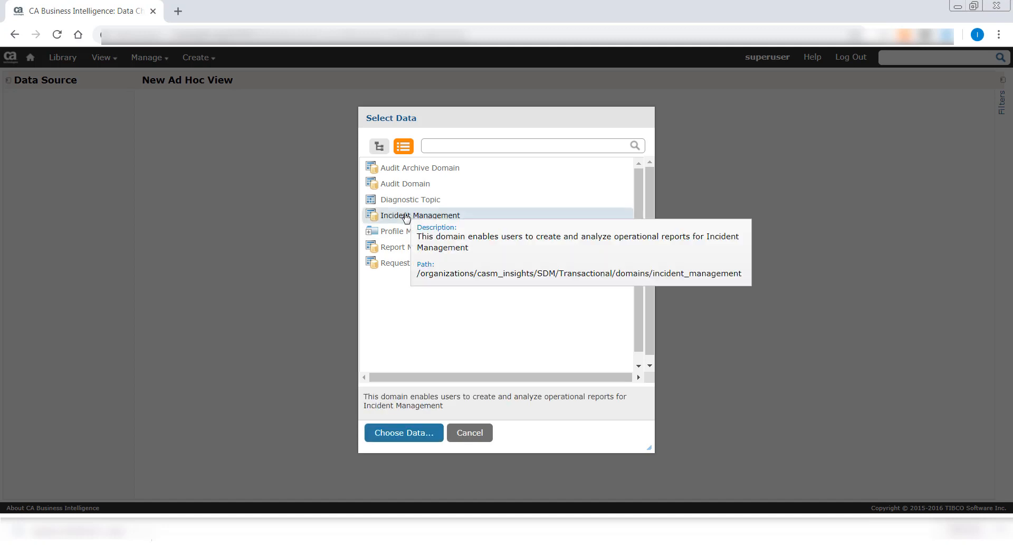
mouse_move(403, 250)
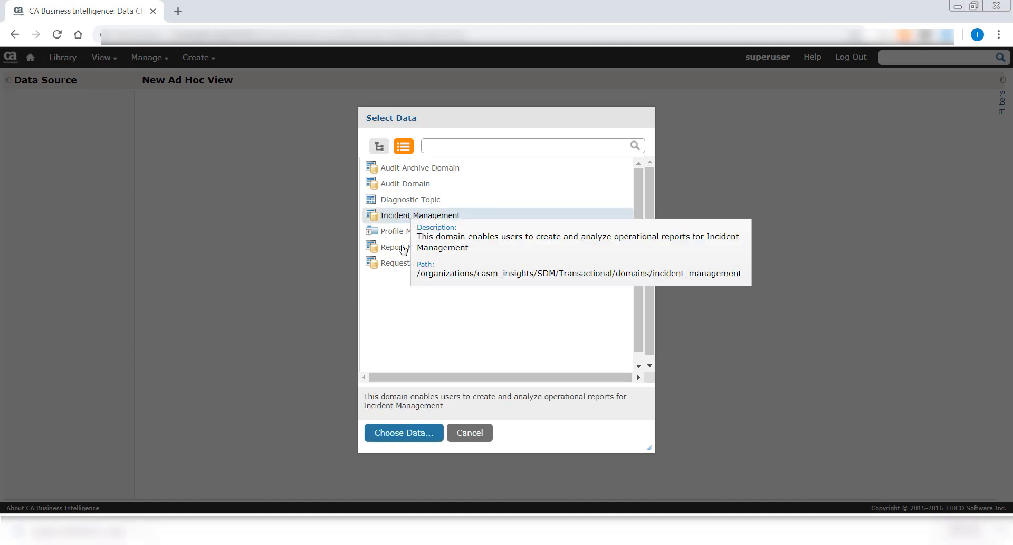
left_click(403, 431)
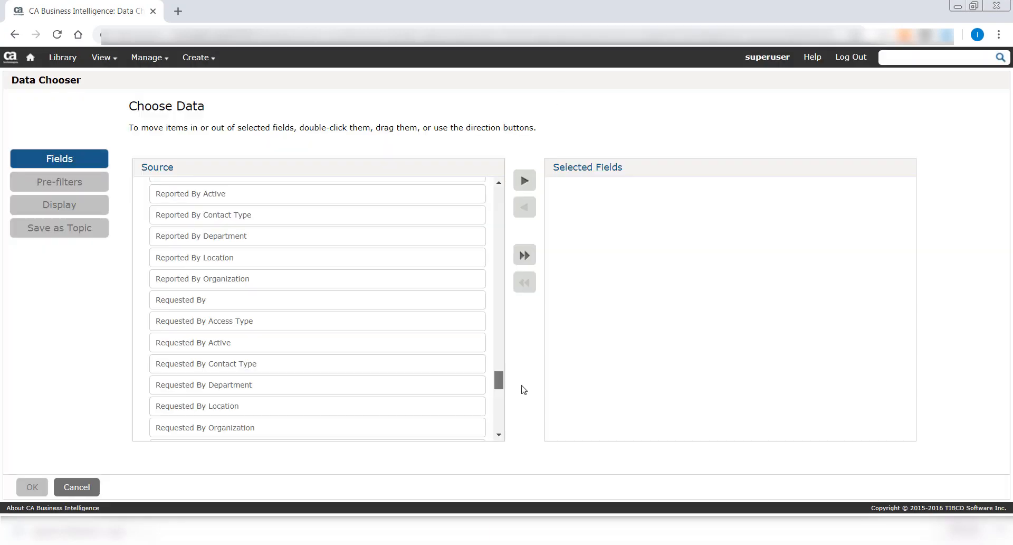
Add Category to track Incorrect Incidents to the selected fields
scroll("down", 3)
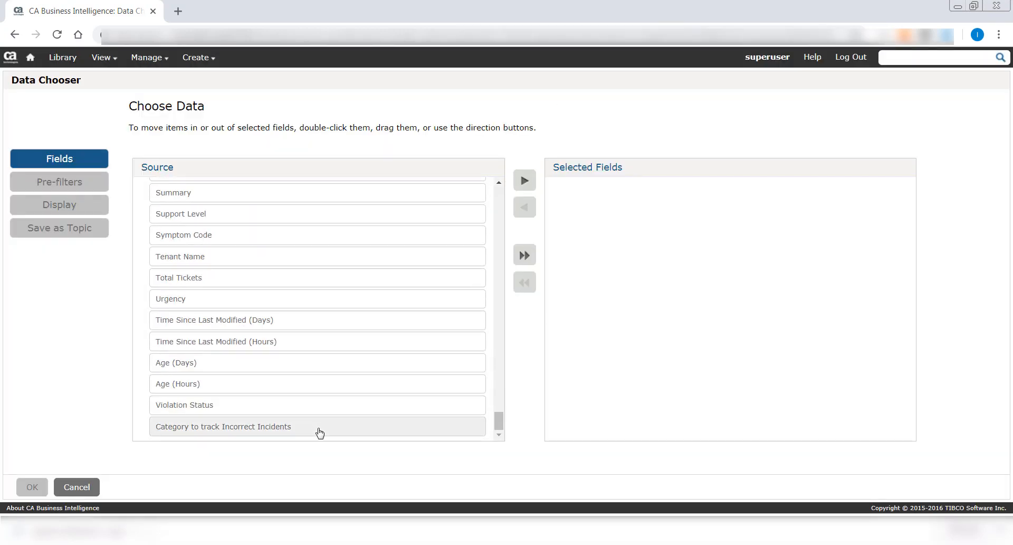
left_click(223, 426)
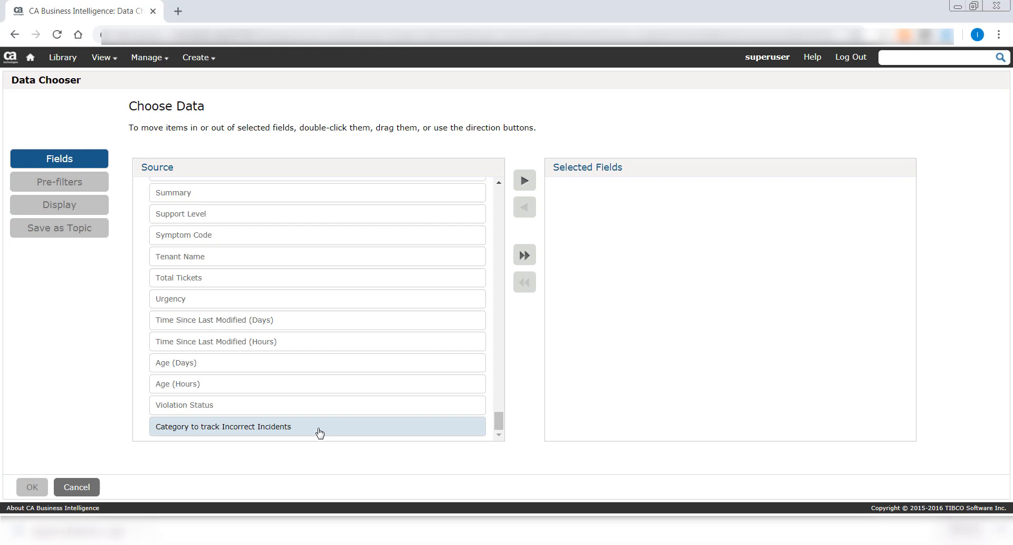
left_click(524, 180)
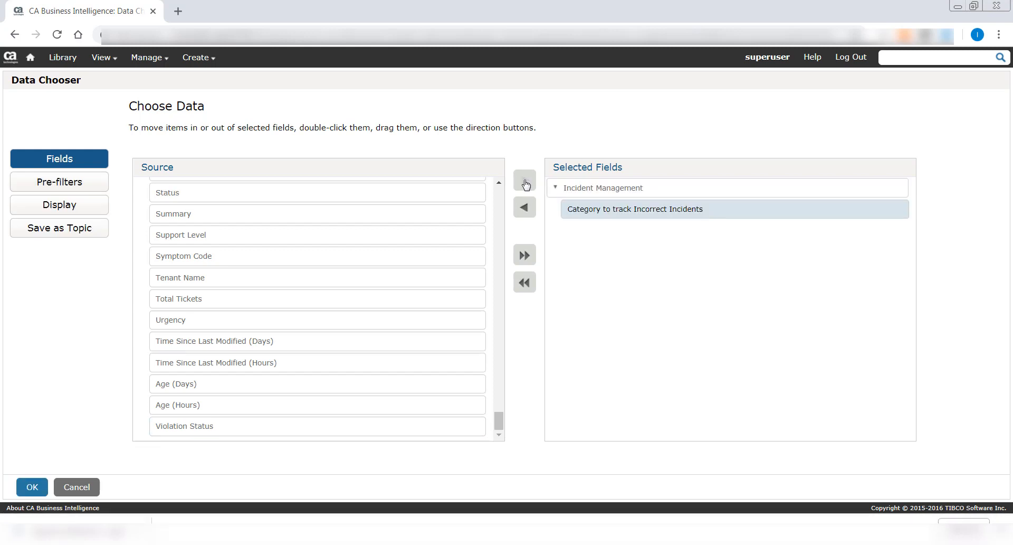
mouse_move(593, 214)
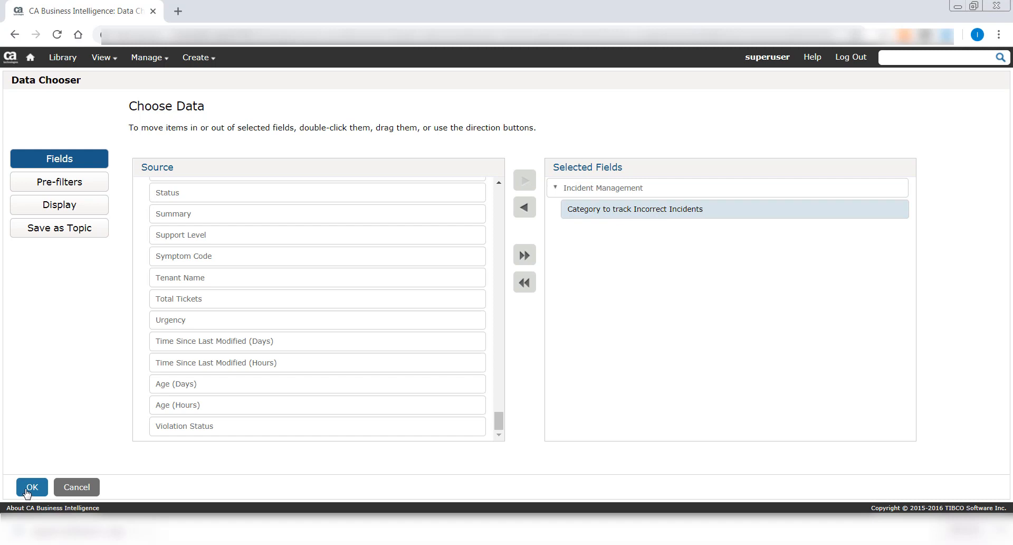
Place Category to track Incorrect Incidents as a table column and begin saving the view
left_click(31, 487)
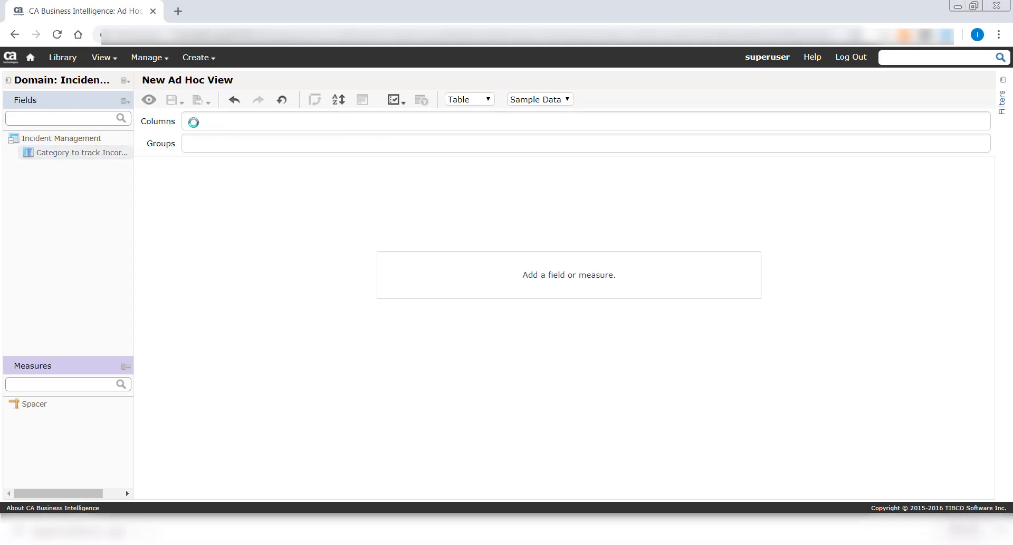
left_click_drag(77, 151, 259, 120)
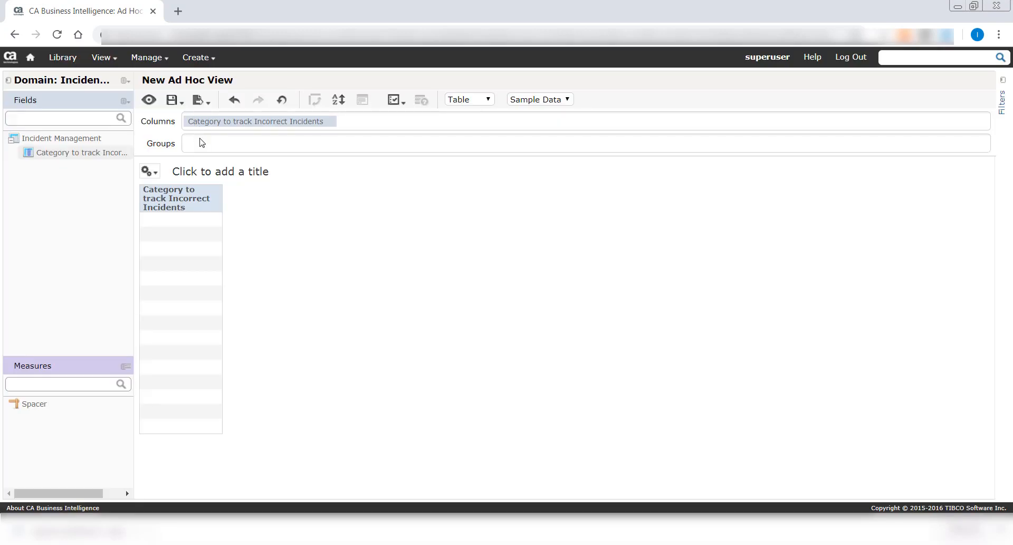
mouse_move(203, 148)
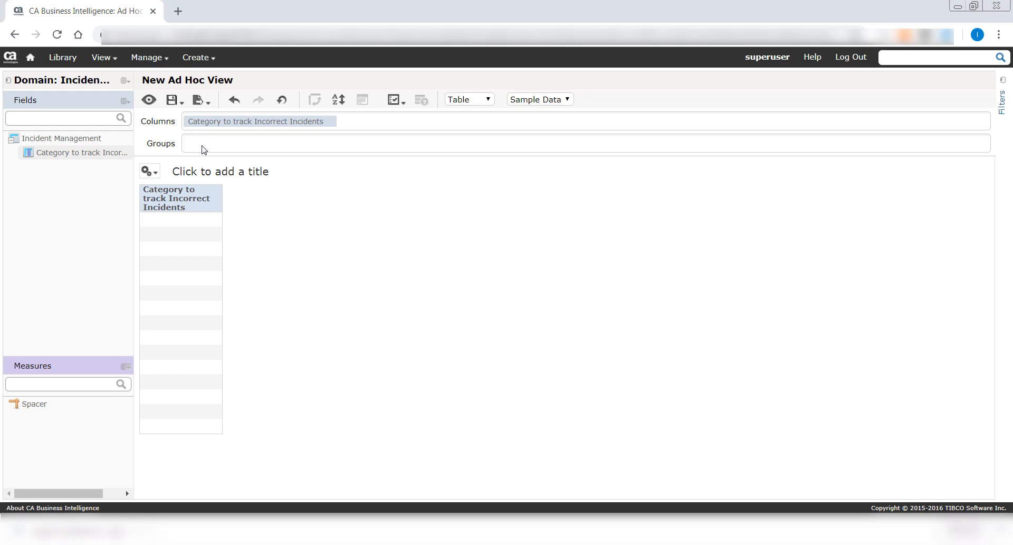
left_click(171, 100)
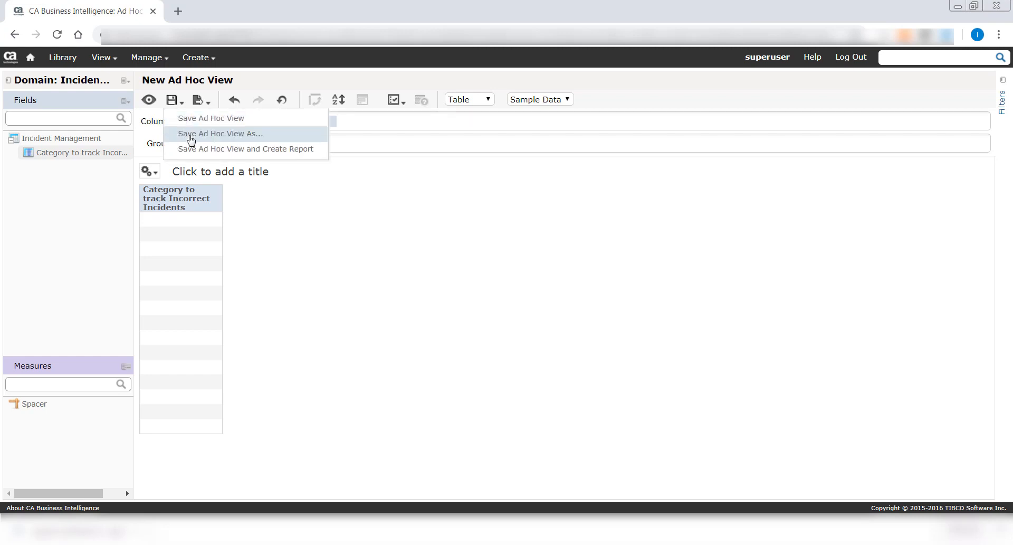
mouse_move(191, 149)
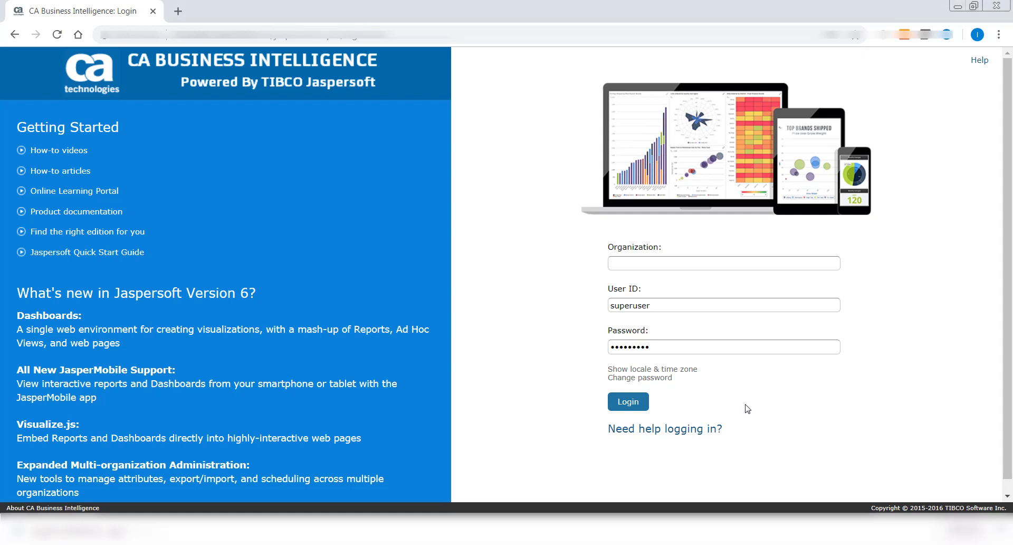
mouse_move(748, 409)
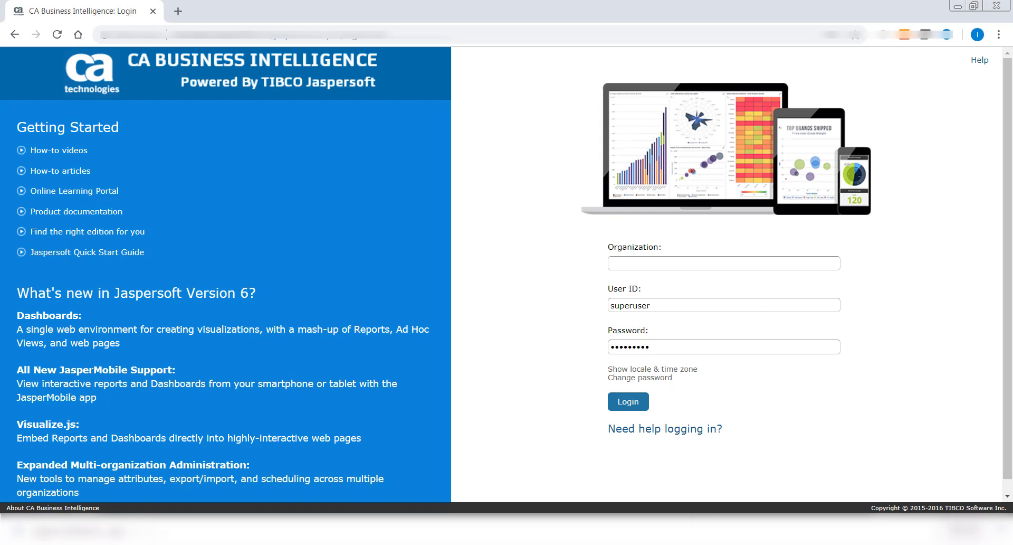
mouse_move(748, 408)
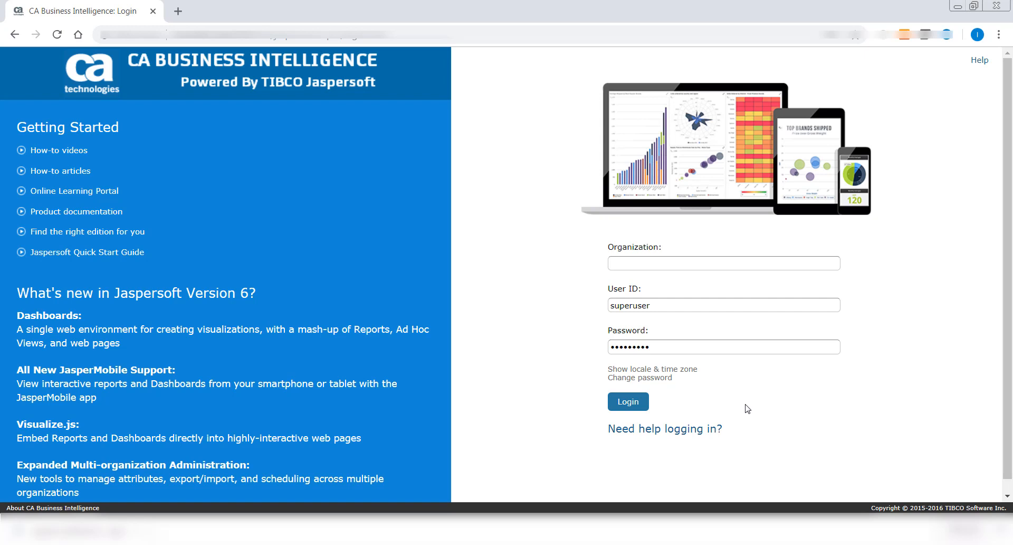